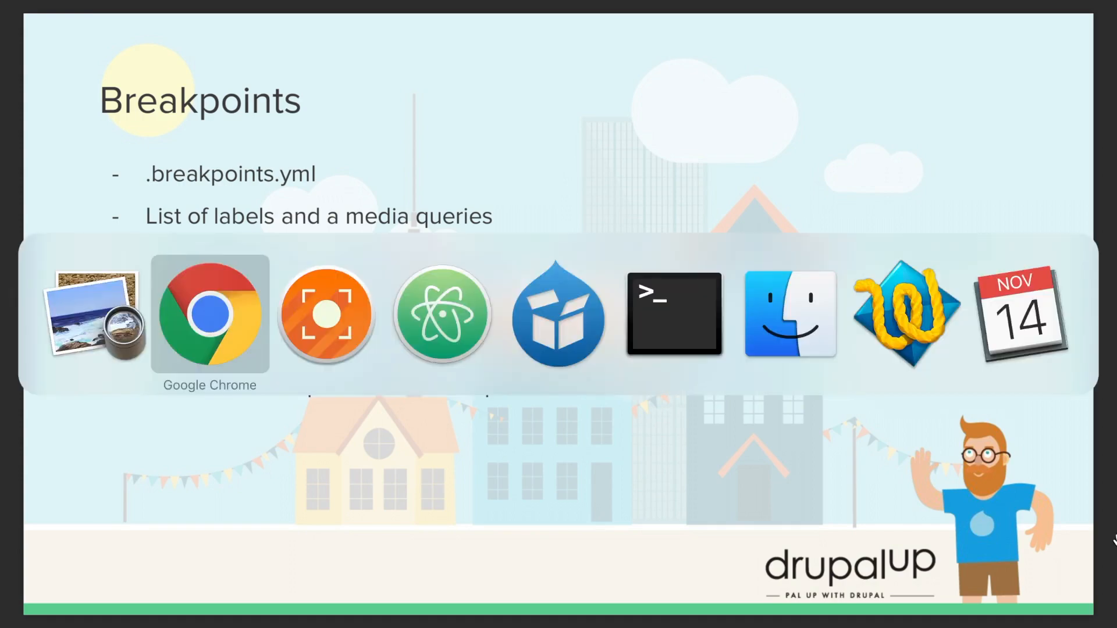
Switch from the slides to Google Chrome showing the Drupal Up home page.
left_click(209, 315)
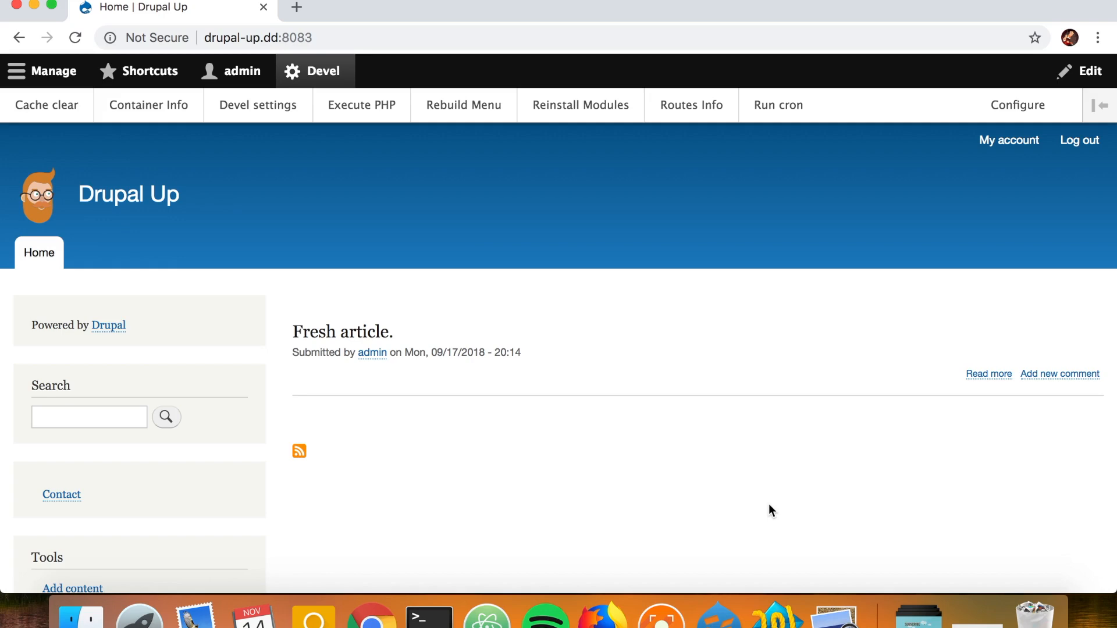
left_click(486, 616)
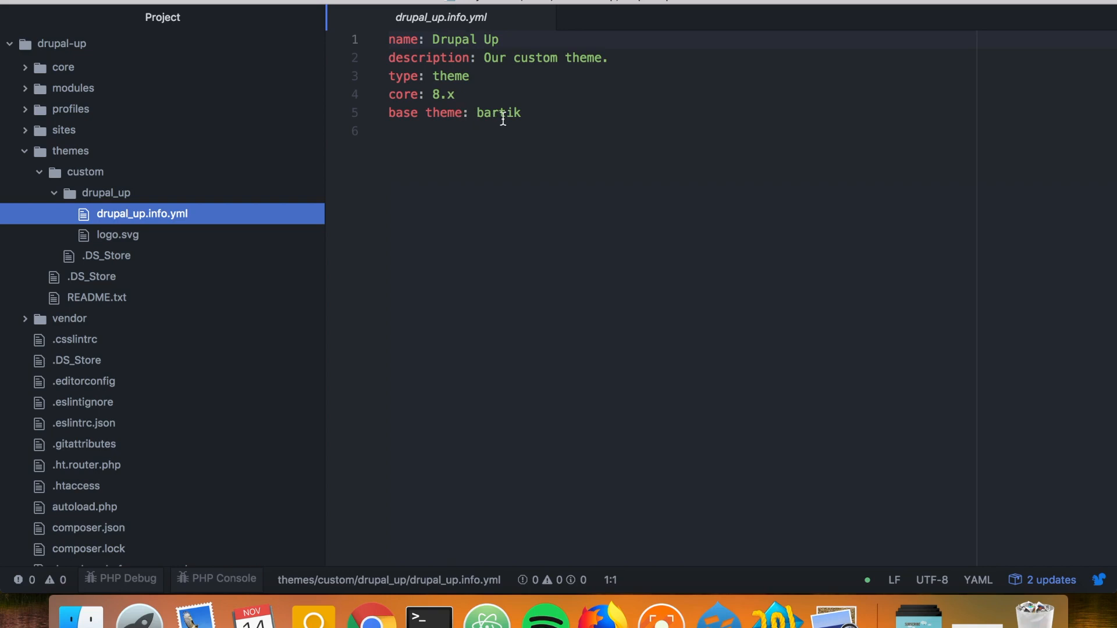
mouse_move(236, 164)
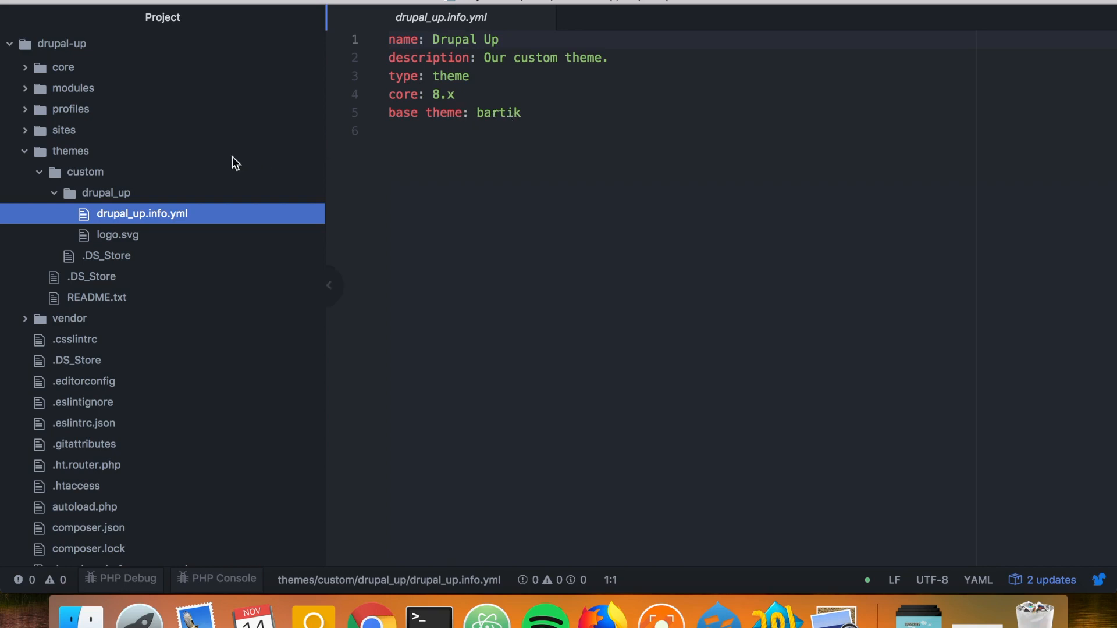
Create a new file named drupal_up.breakpoints.yml in the drupal_up theme folder.
right_click(105, 193)
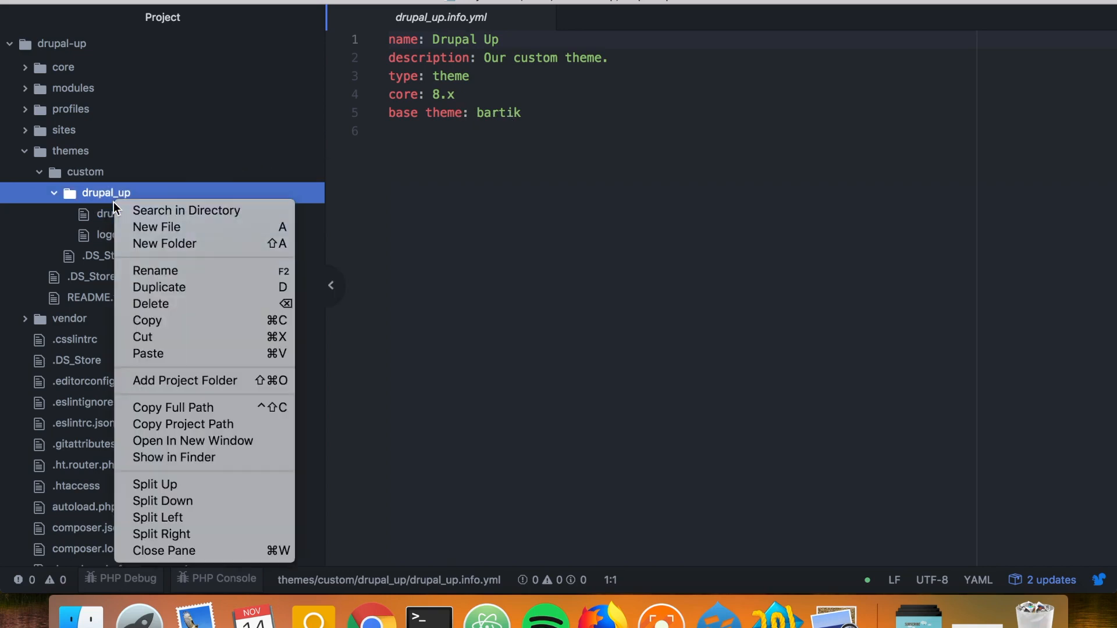
left_click(156, 226)
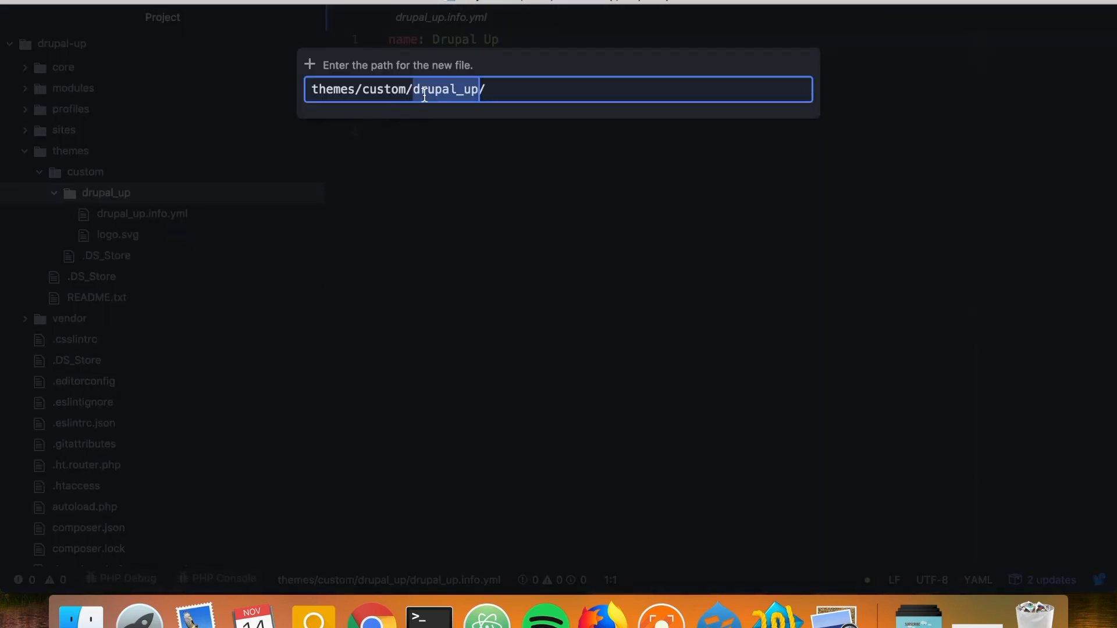
type("drupal_up.b")
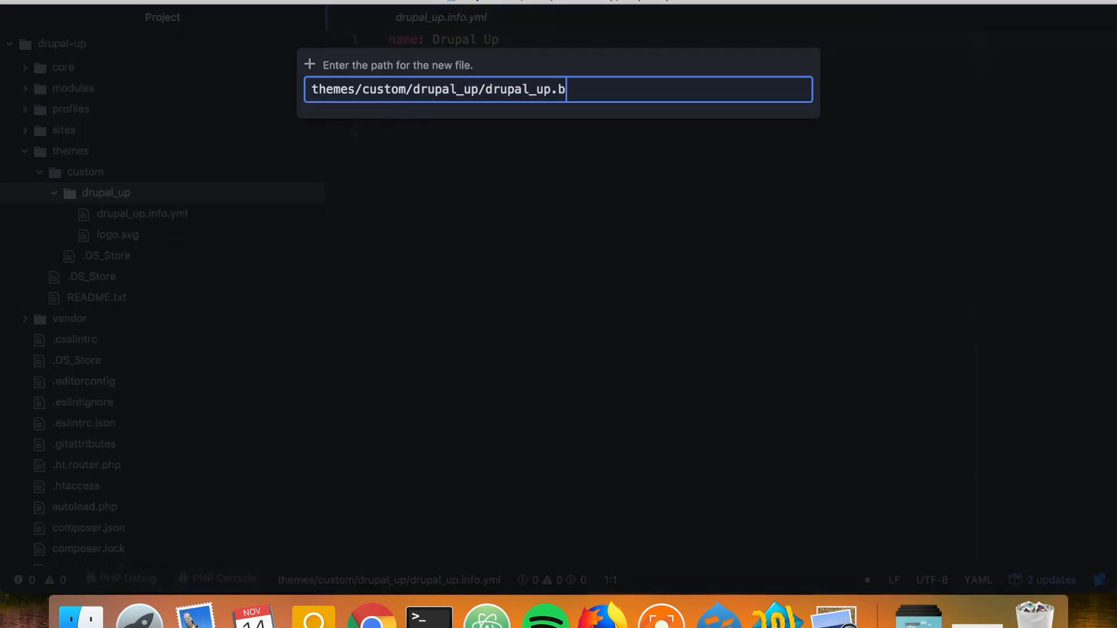
type("reakpoin")
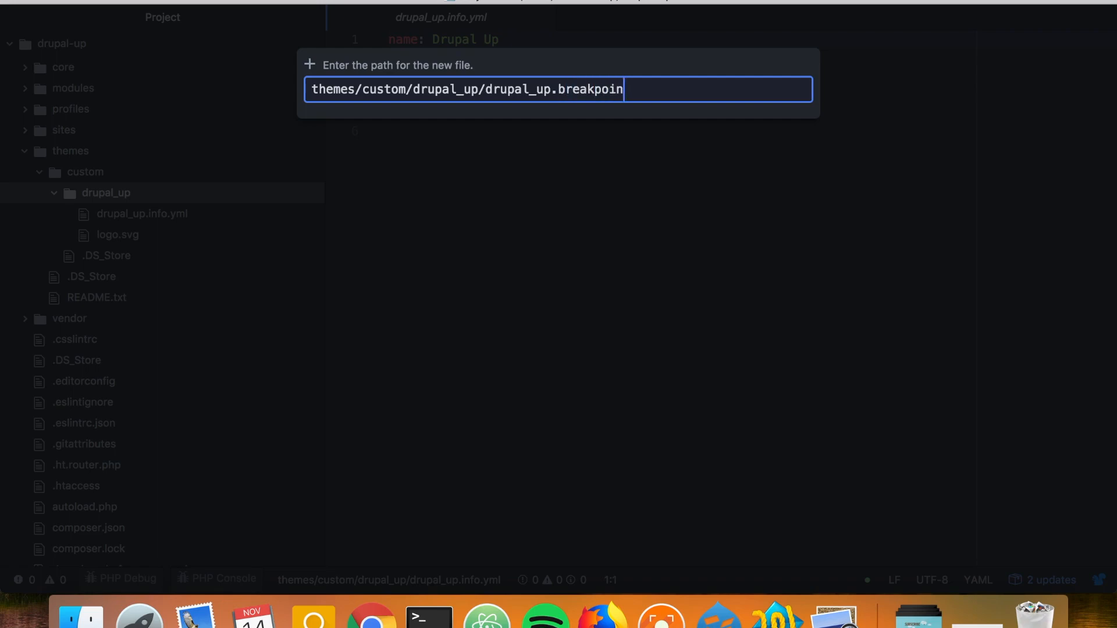
type("ts.yml")
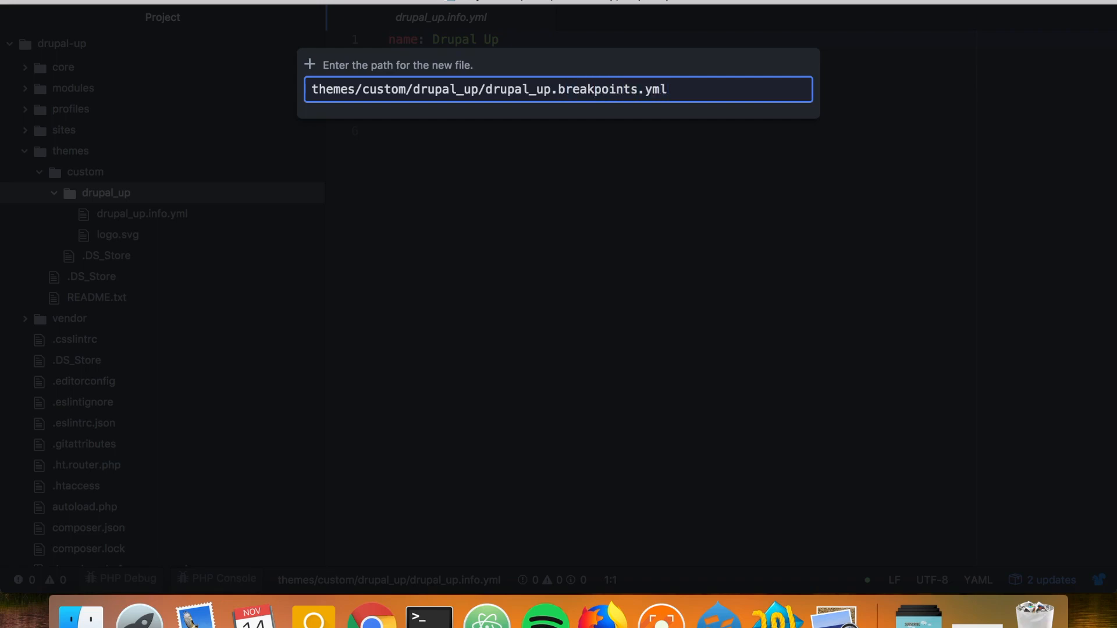
key("Return")
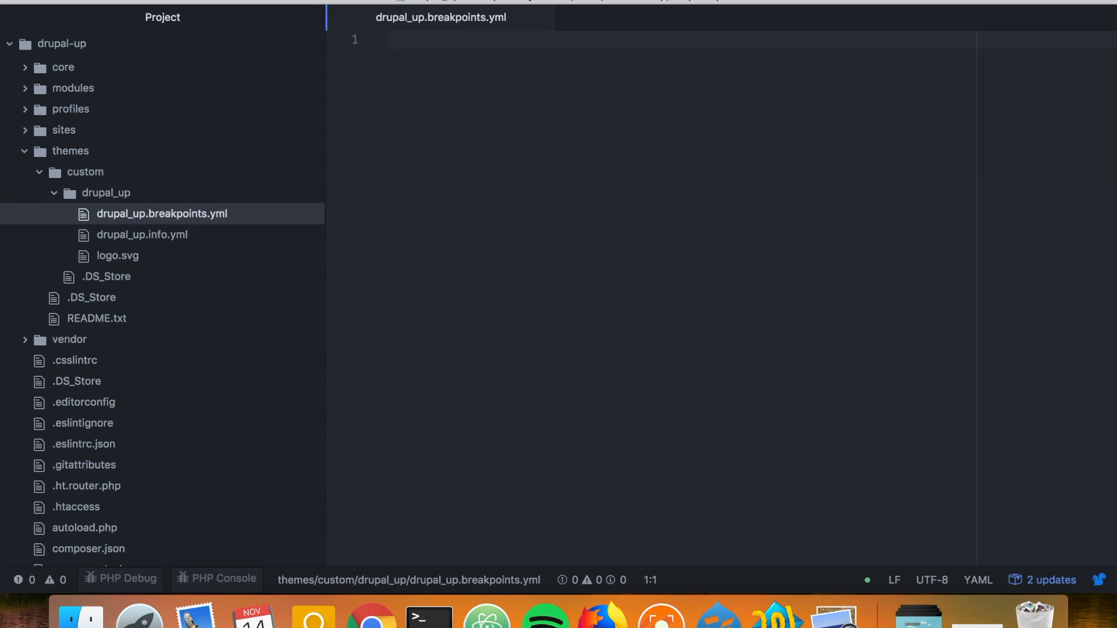
Start the drupal_up.mobile breakpoint with the label 'Mobile'.
left_click(390, 39)
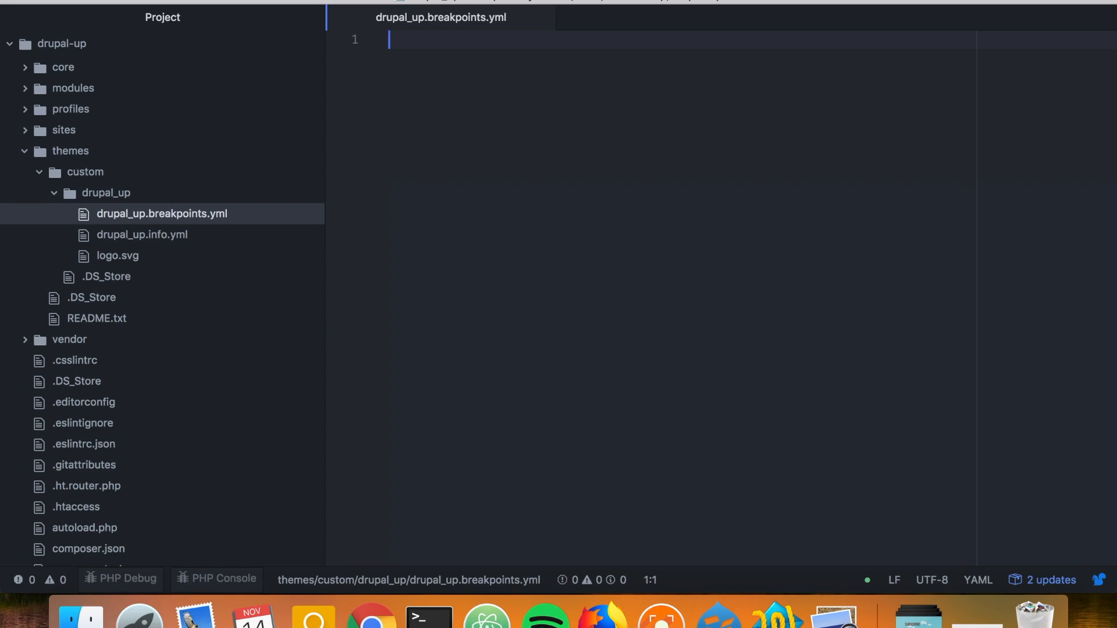
type("drupal_up")
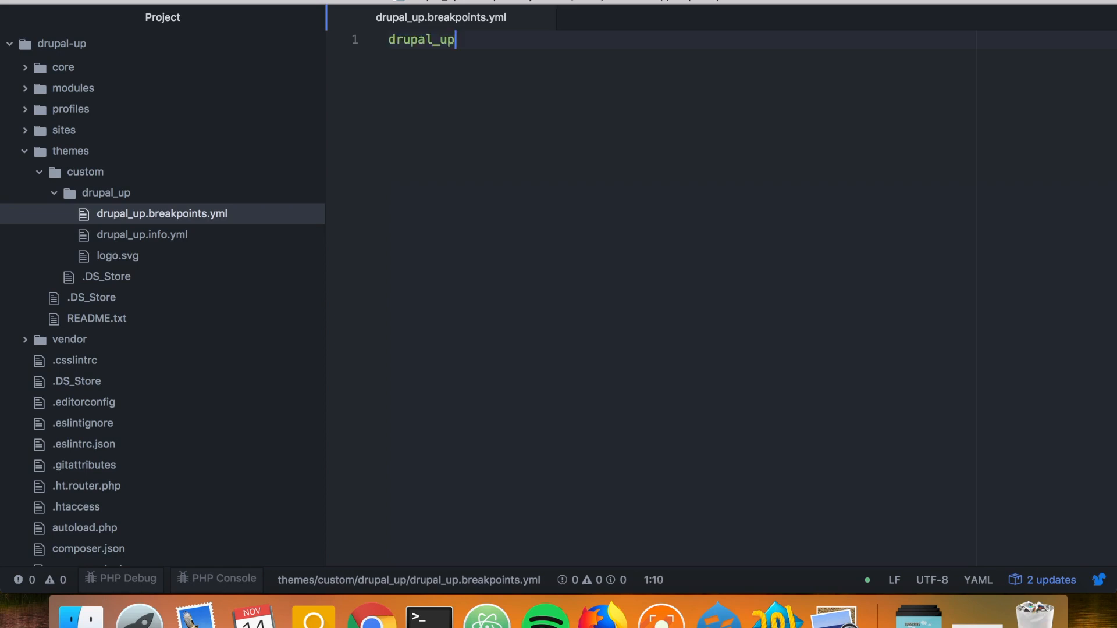
type(".")
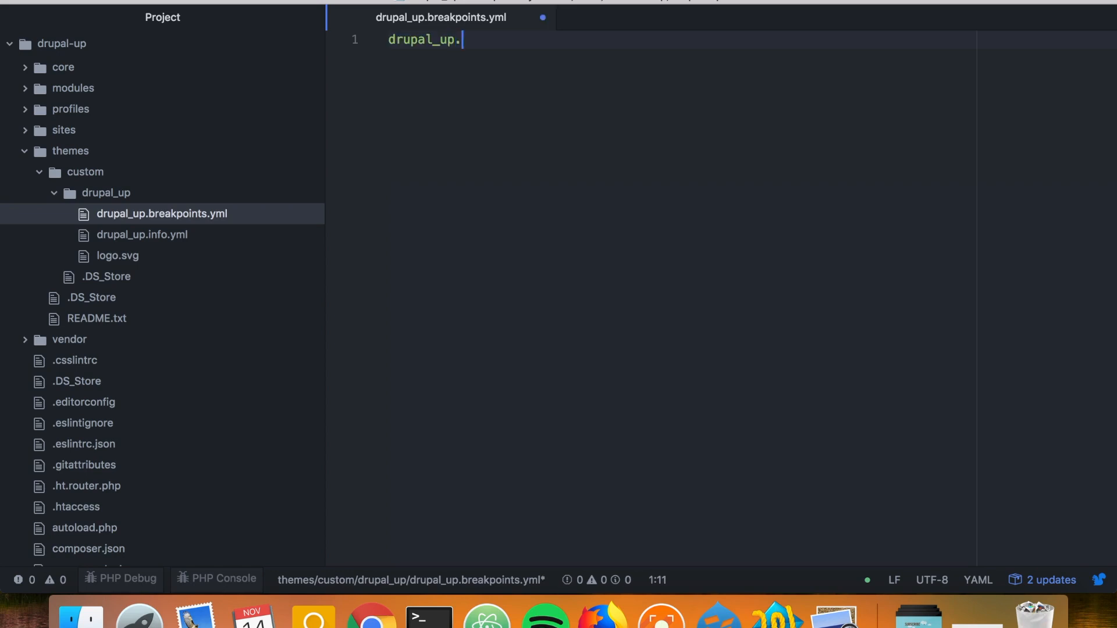
type("mo")
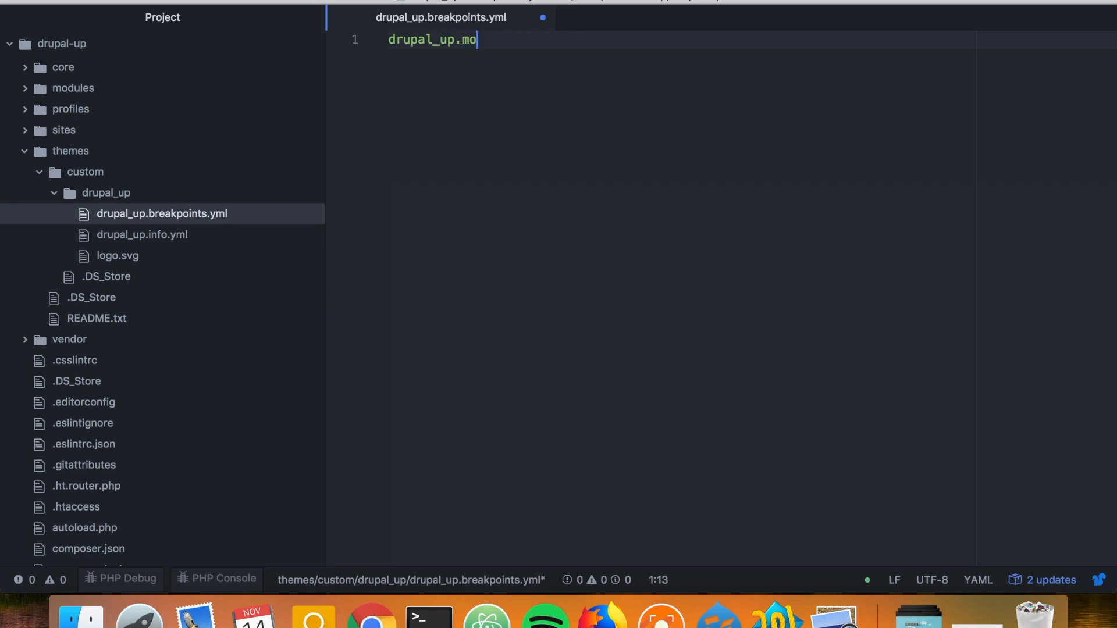
type("bile:")
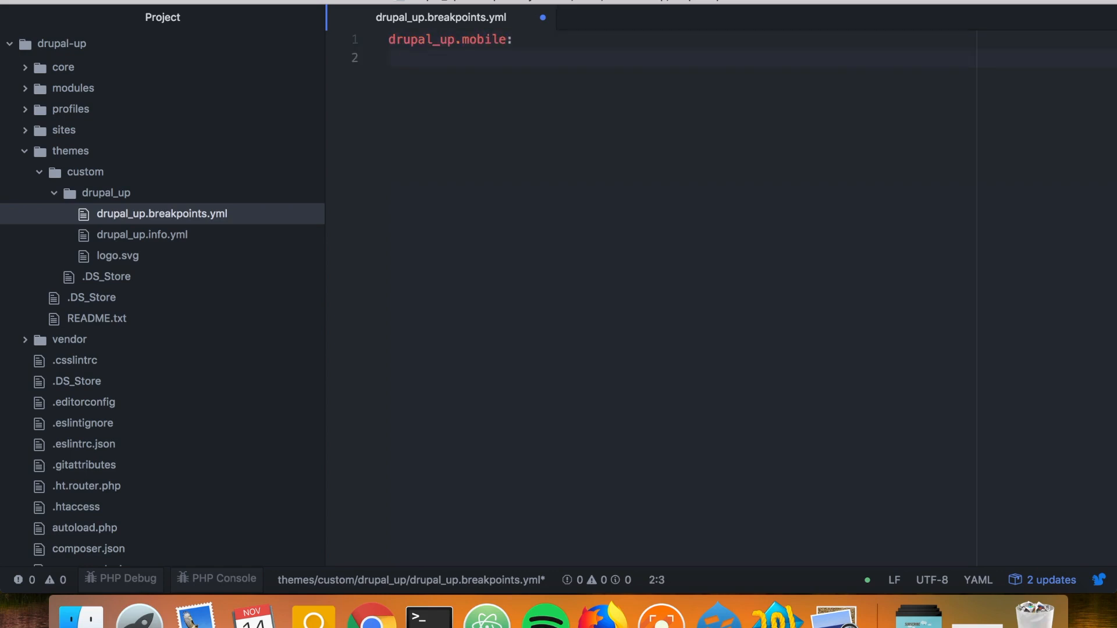
type("labl")
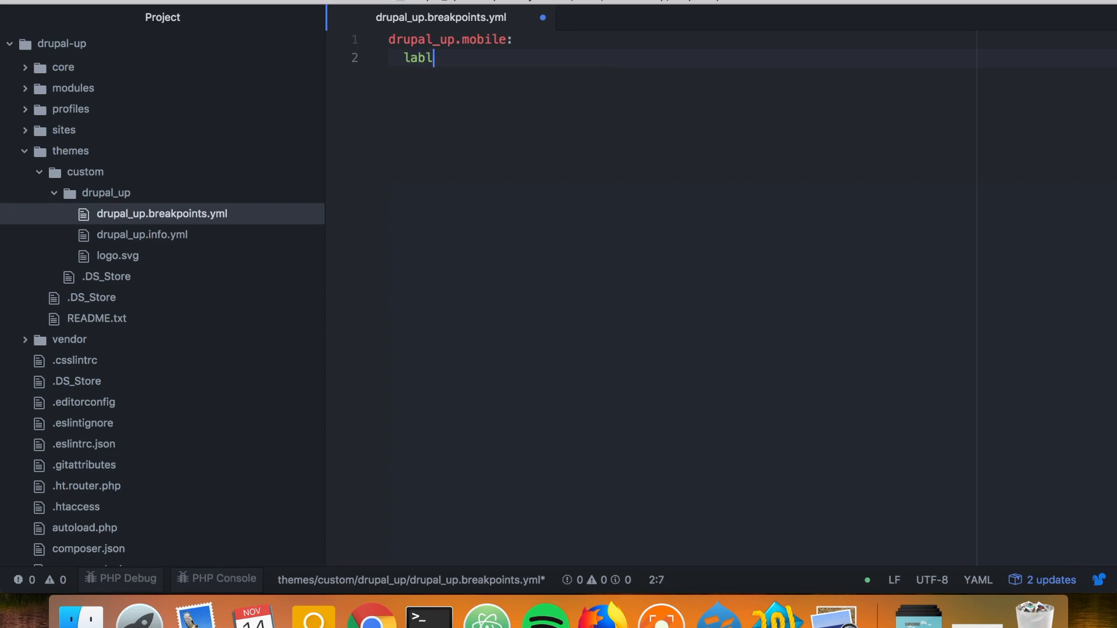
type("e: ''")
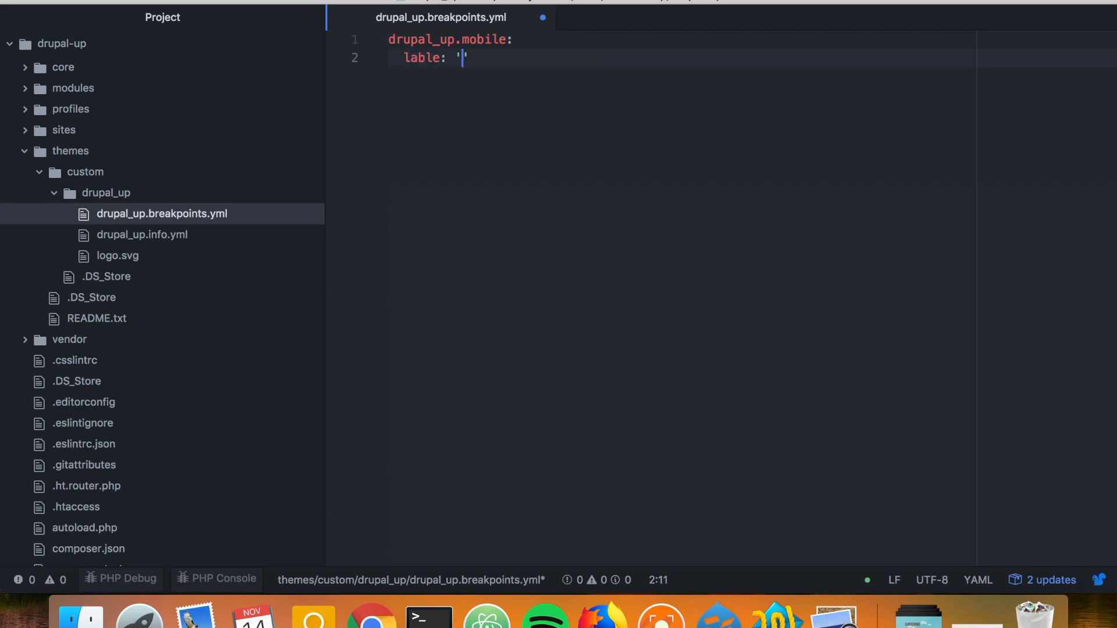
type("Mobile")
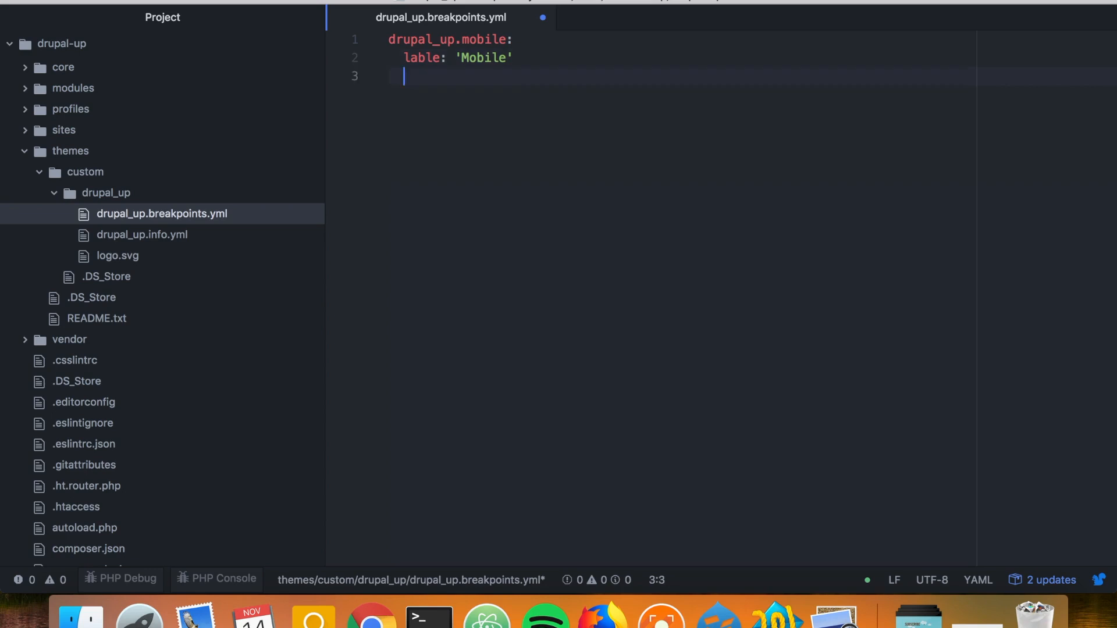
Give the mobile breakpoint a mediaQuery of min-width 0px.
type("media")
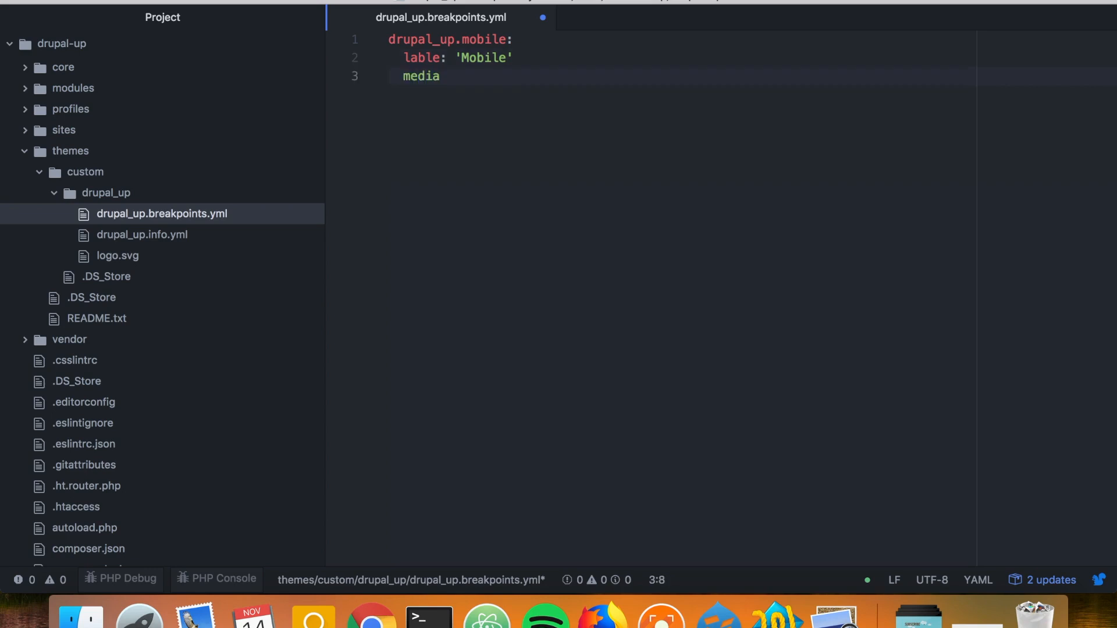
type("Query:")
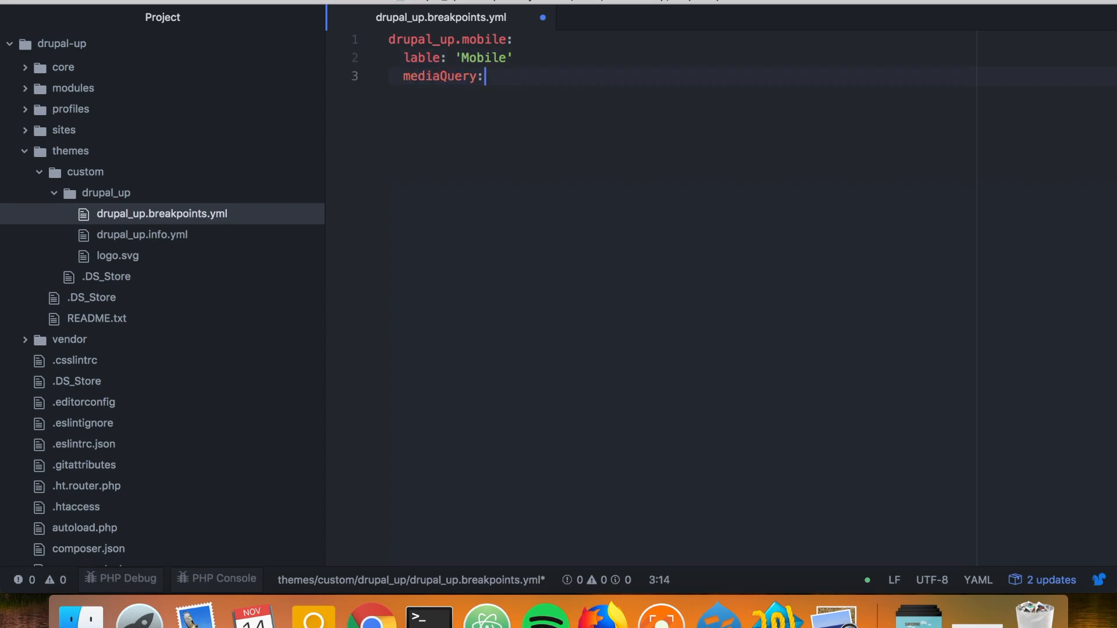
type("''")
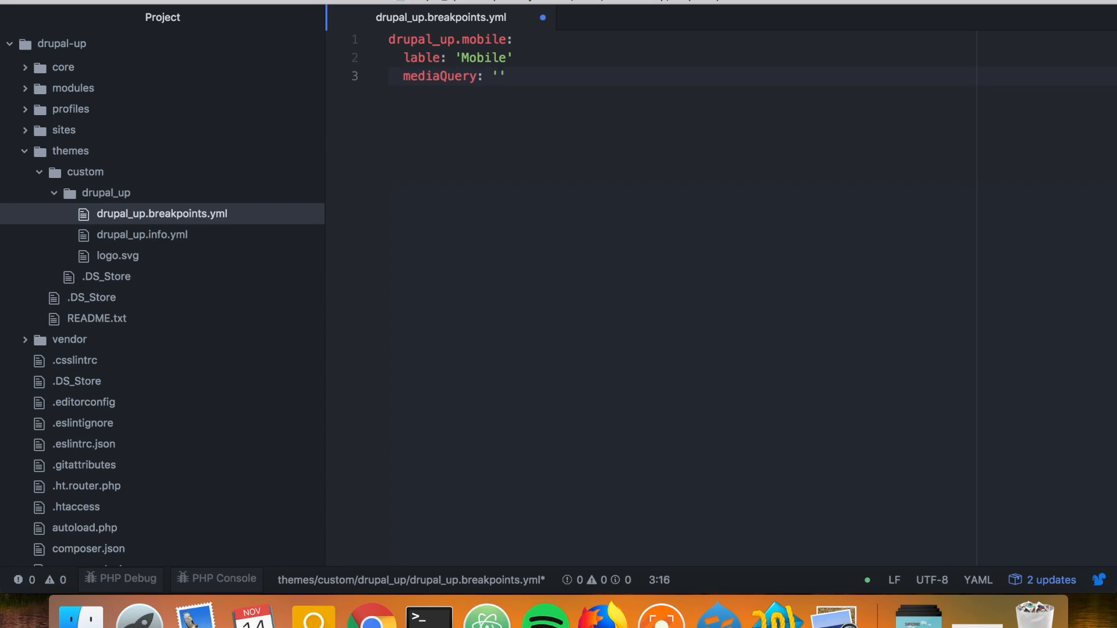
type("(mi")
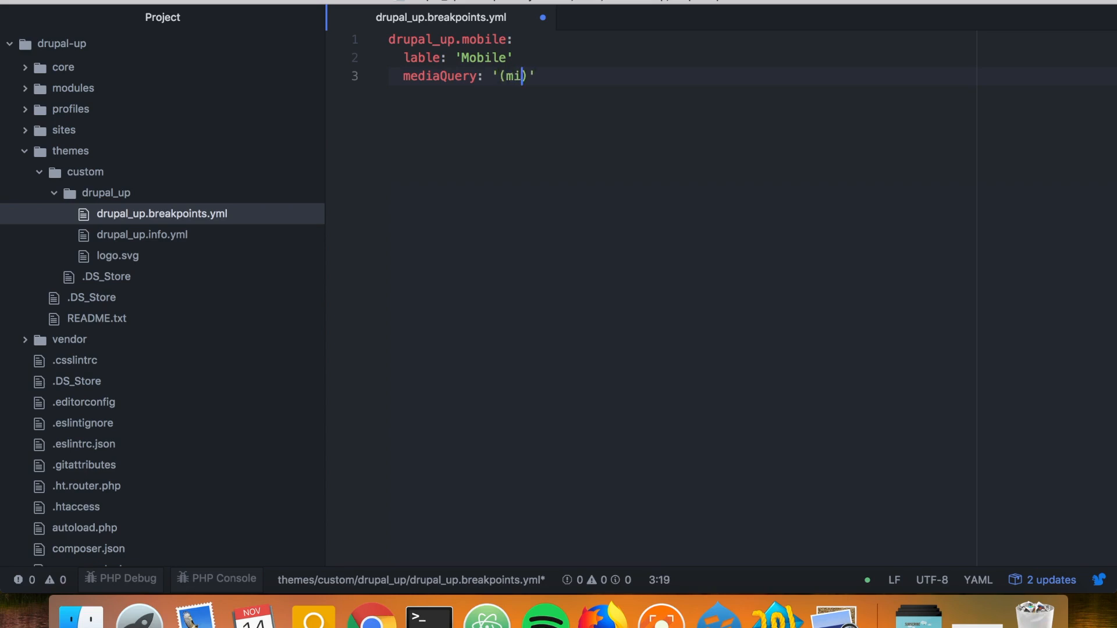
type("n-")
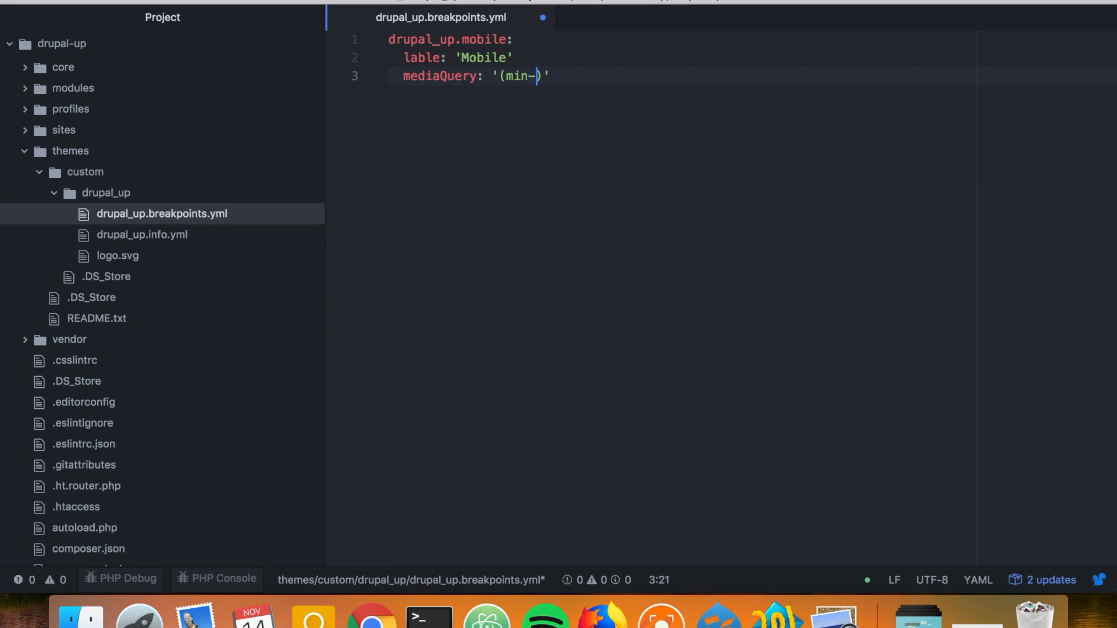
type("w")
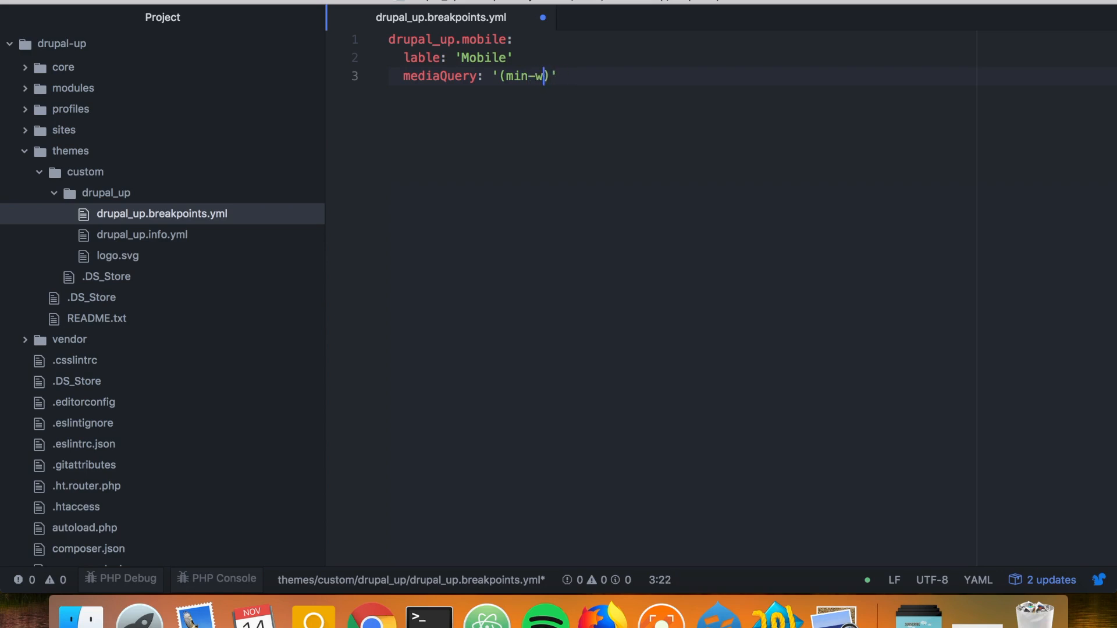
type("idth: 0")
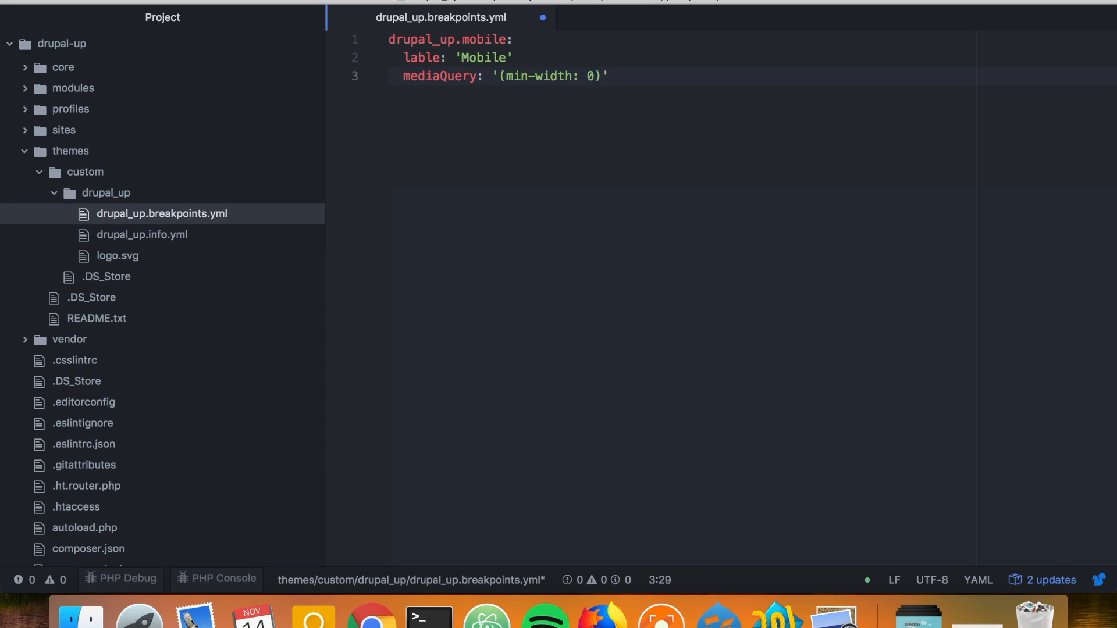
type("px")
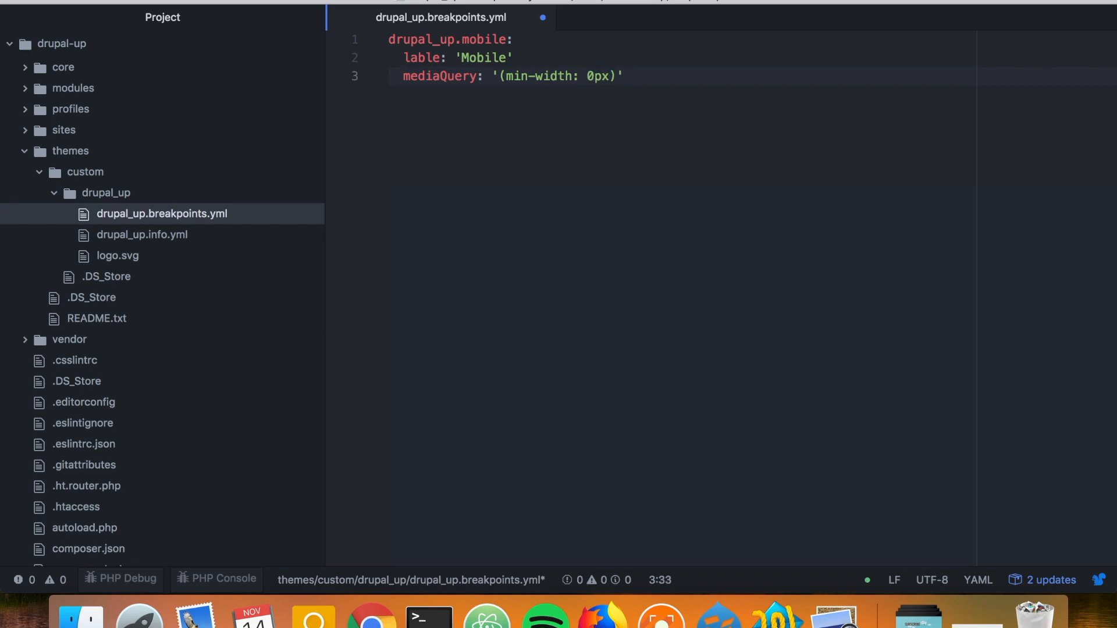
Add weight 0 and multipliers 1x and 2x to the mobile breakpoint.
type("wei")
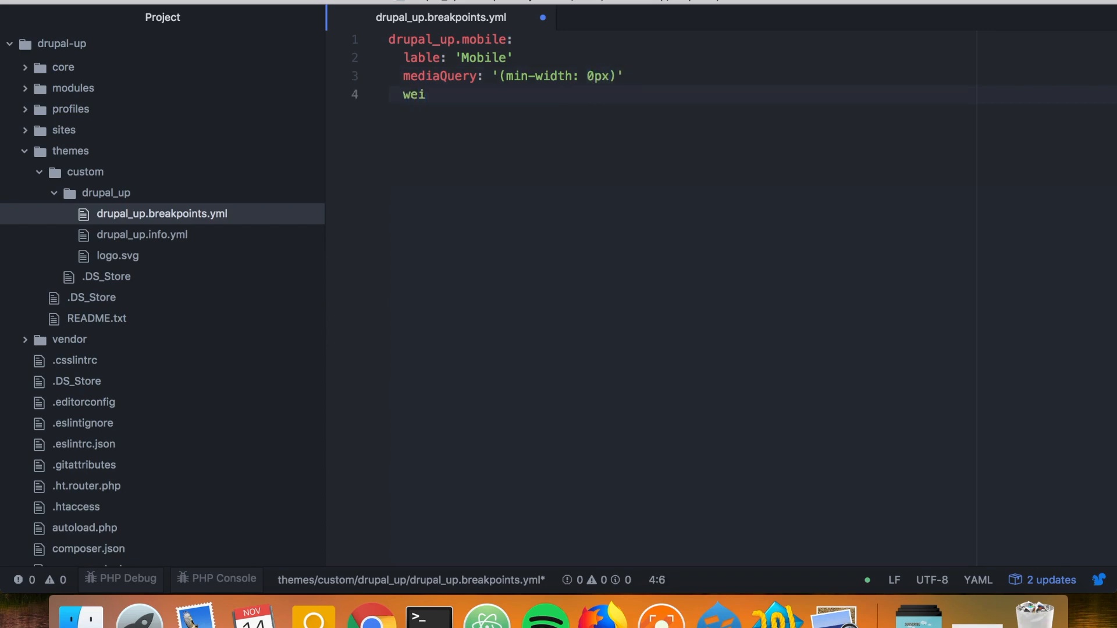
type("ght:")
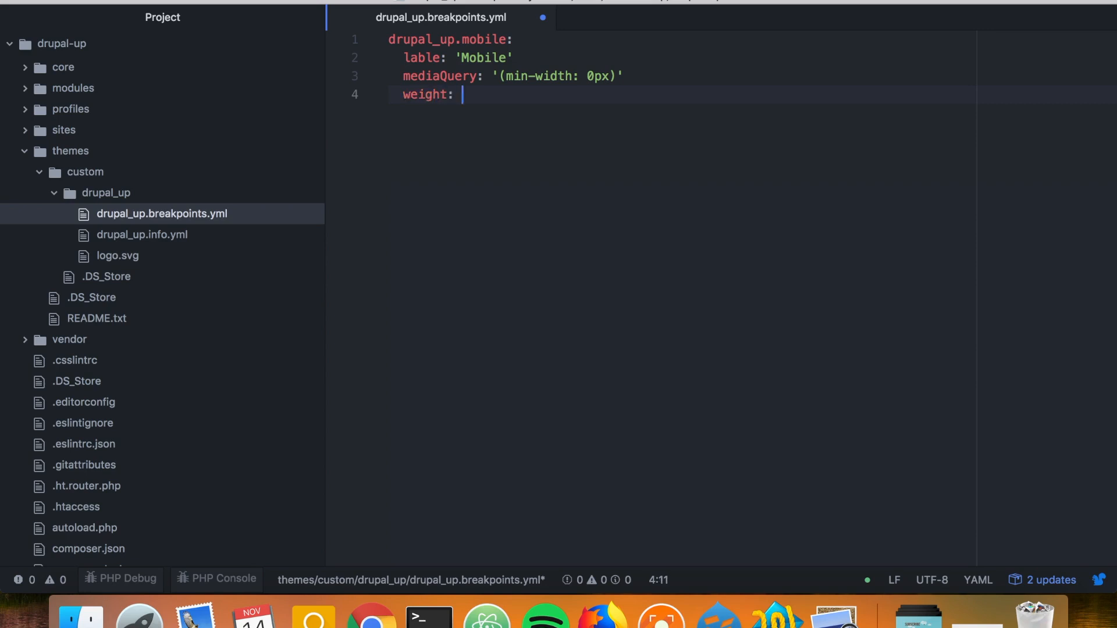
type("0")
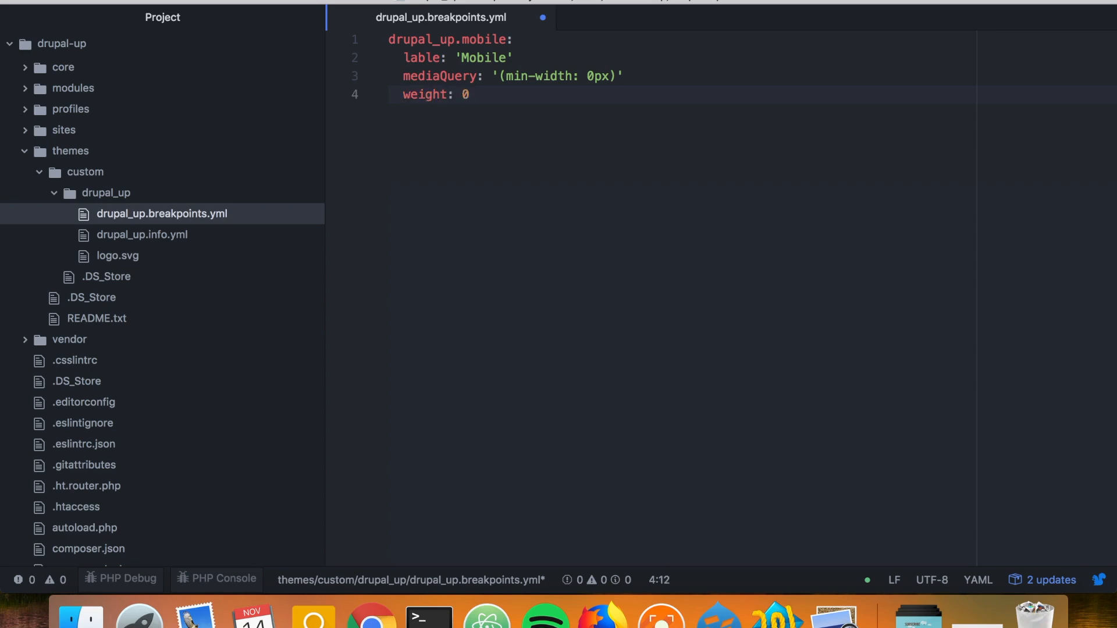
left_click(471, 94)
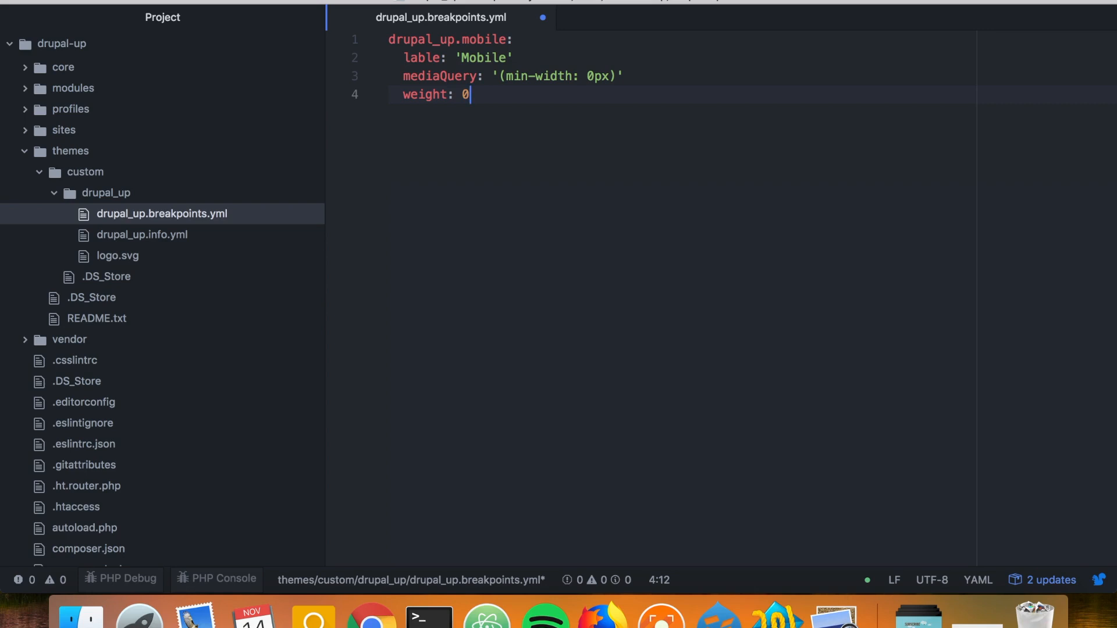
key("Return")
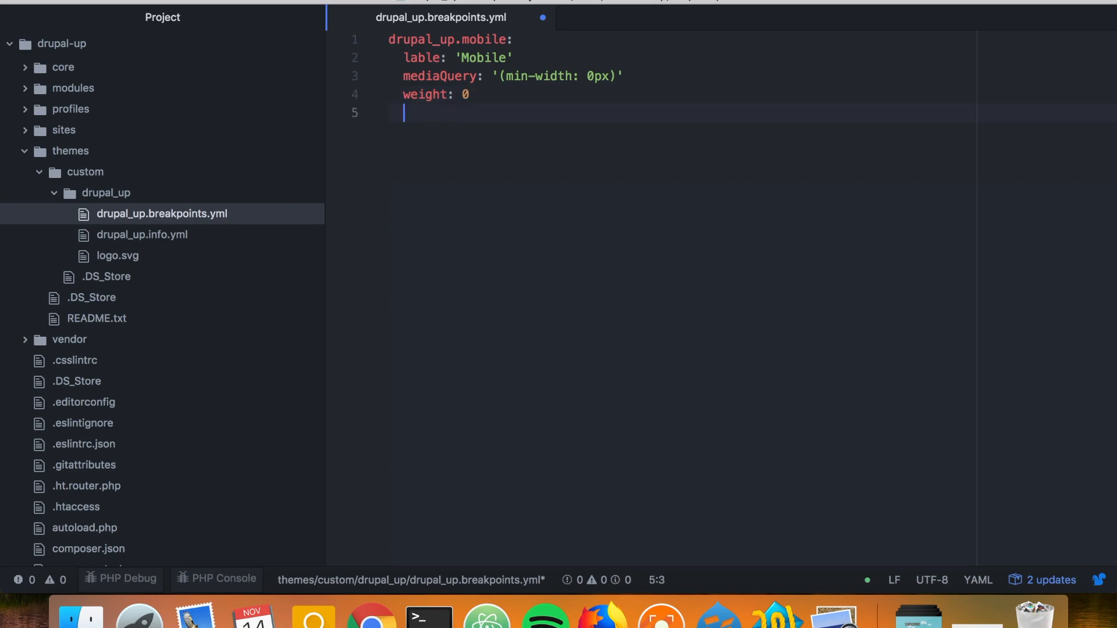
type("mul")
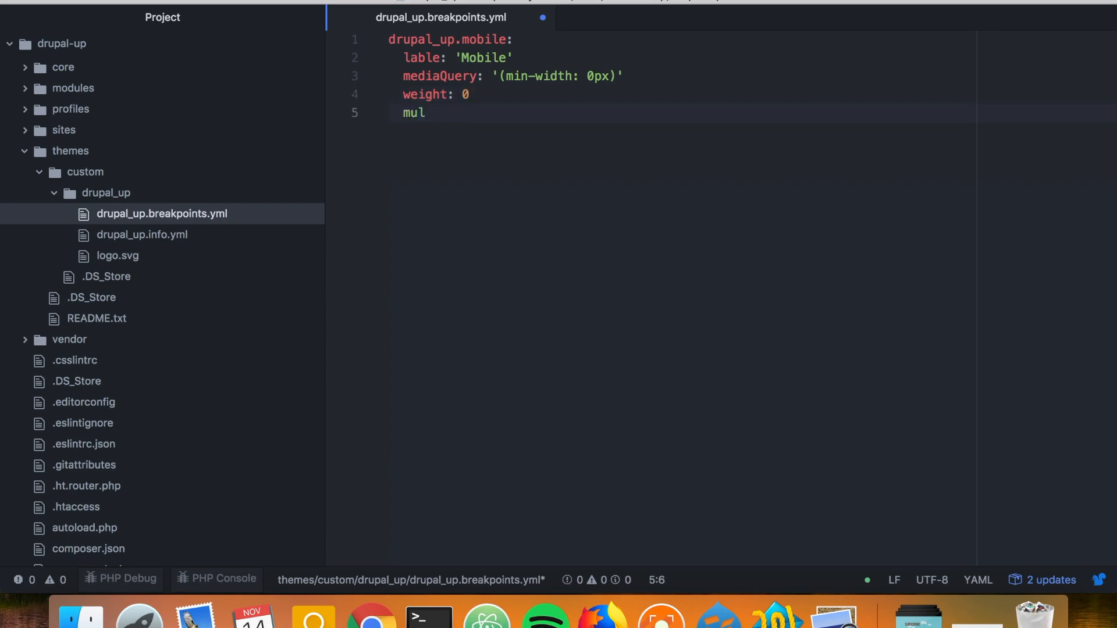
type("tipliers:")
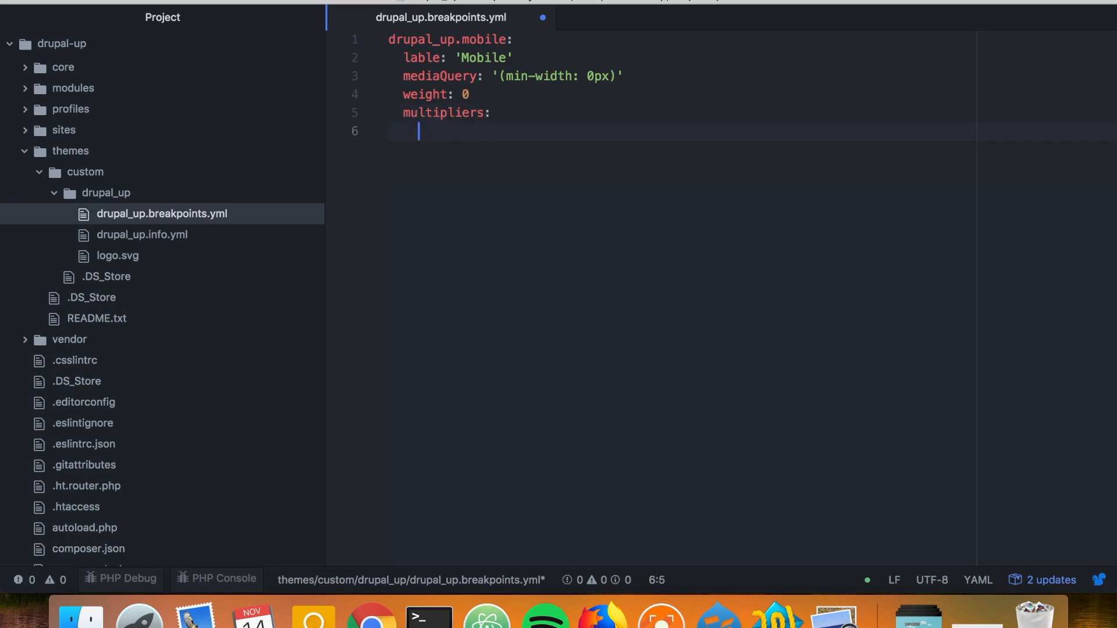
type("- 1x")
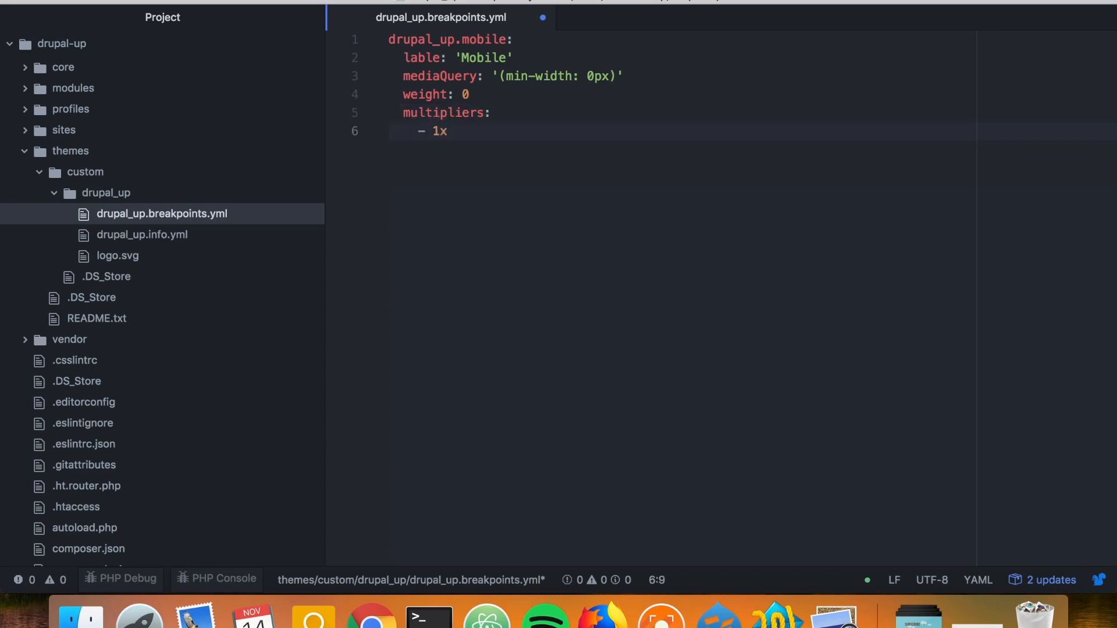
left_click(448, 131)
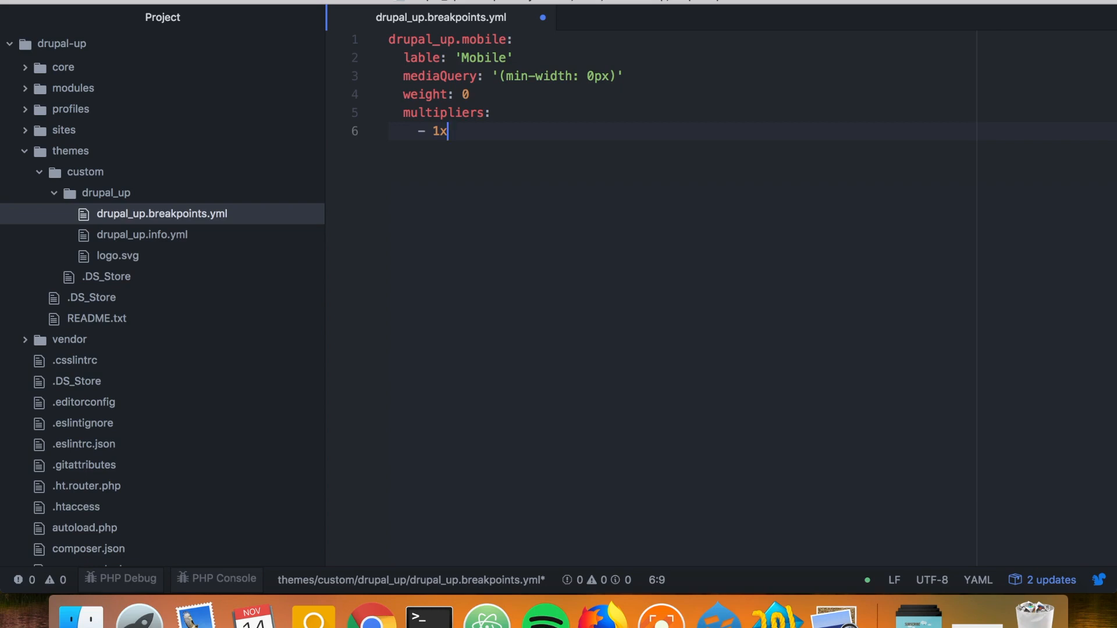
key("Return")
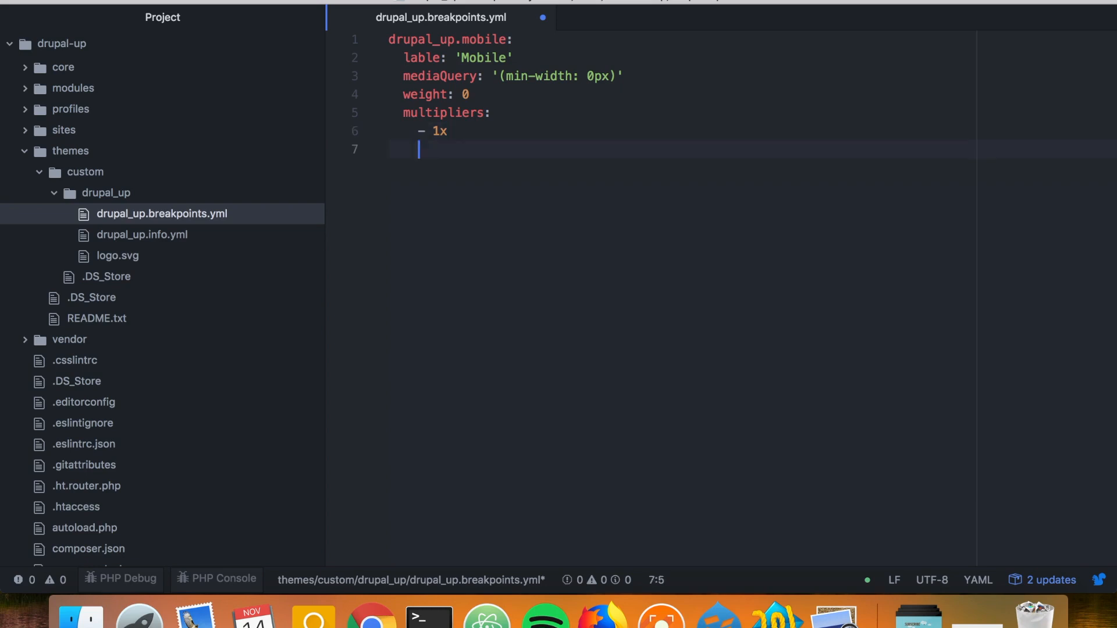
type("-")
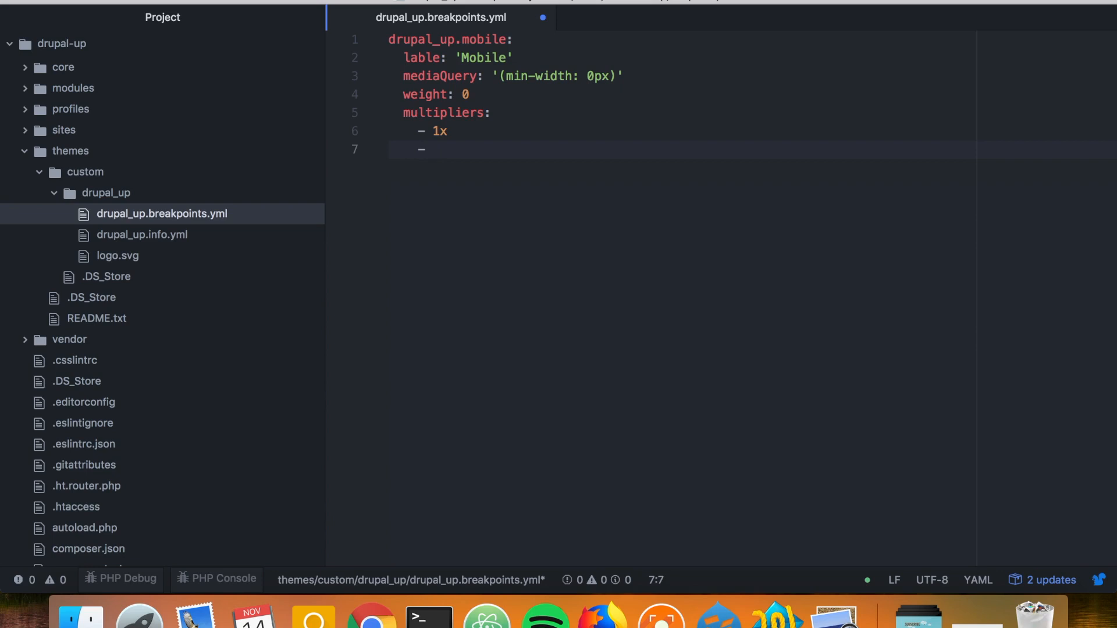
type("1")
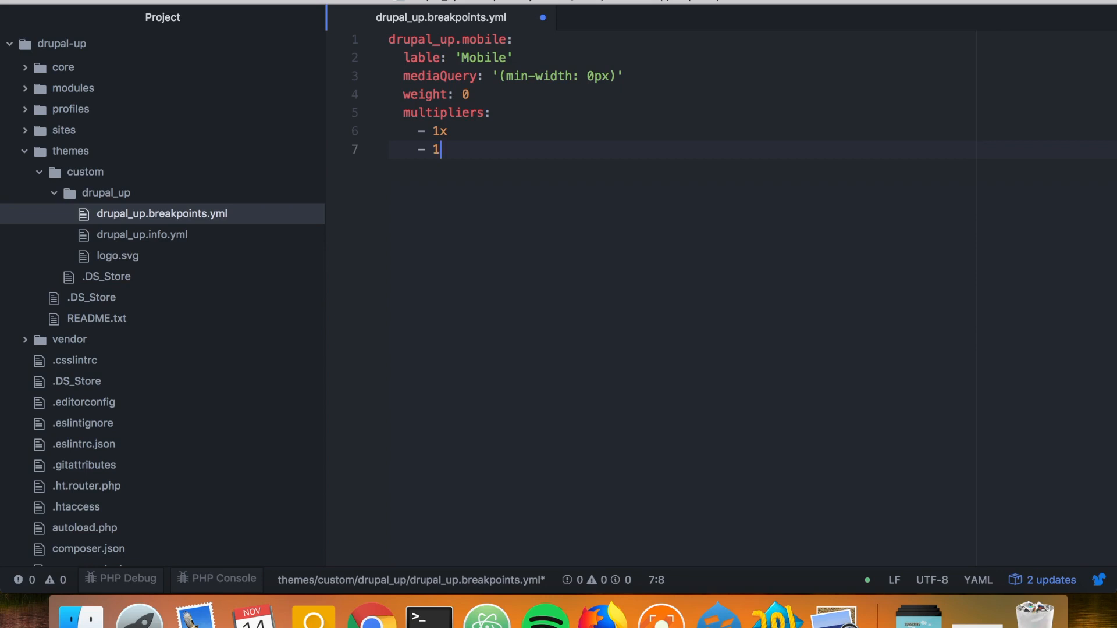
type("2x")
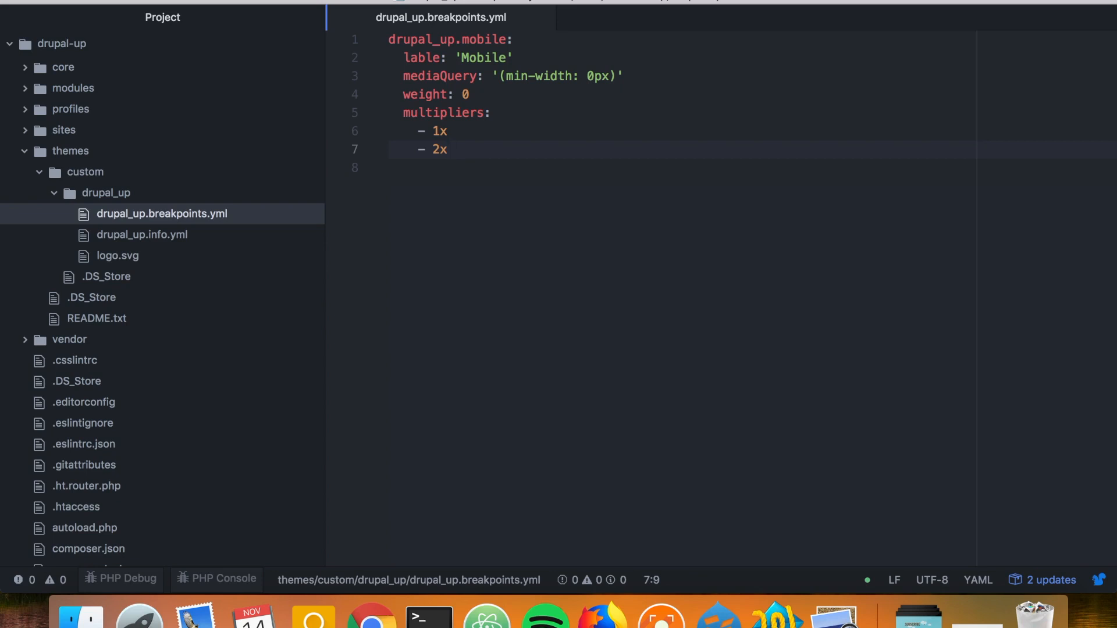
Place the cursor below the mobile multipliers list to make room for another breakpoint.
left_click(447, 149)
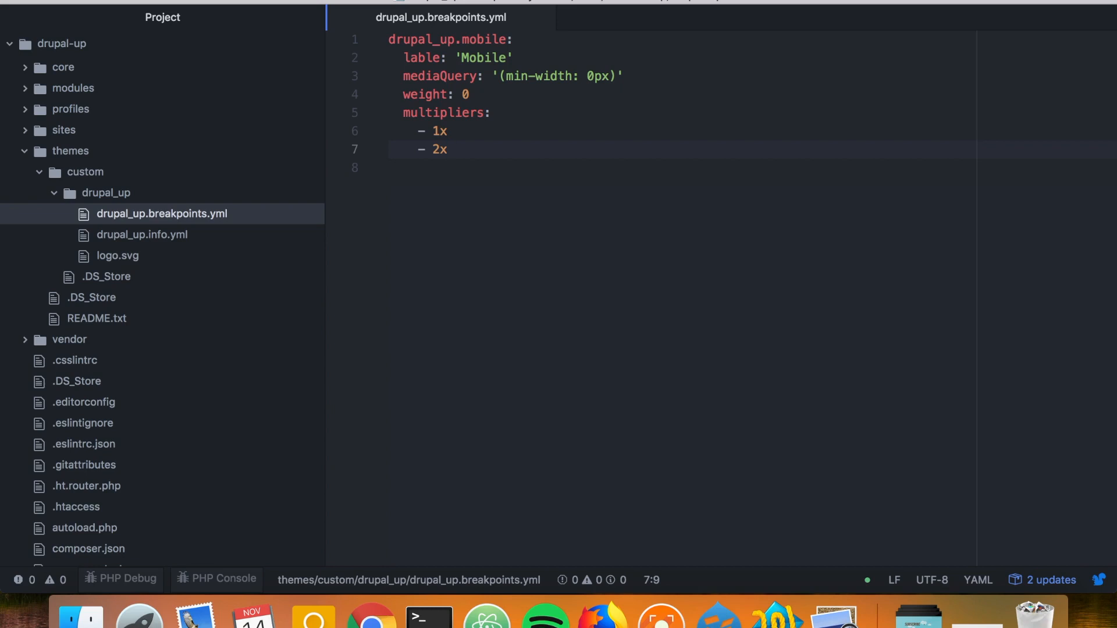
left_click(447, 149)
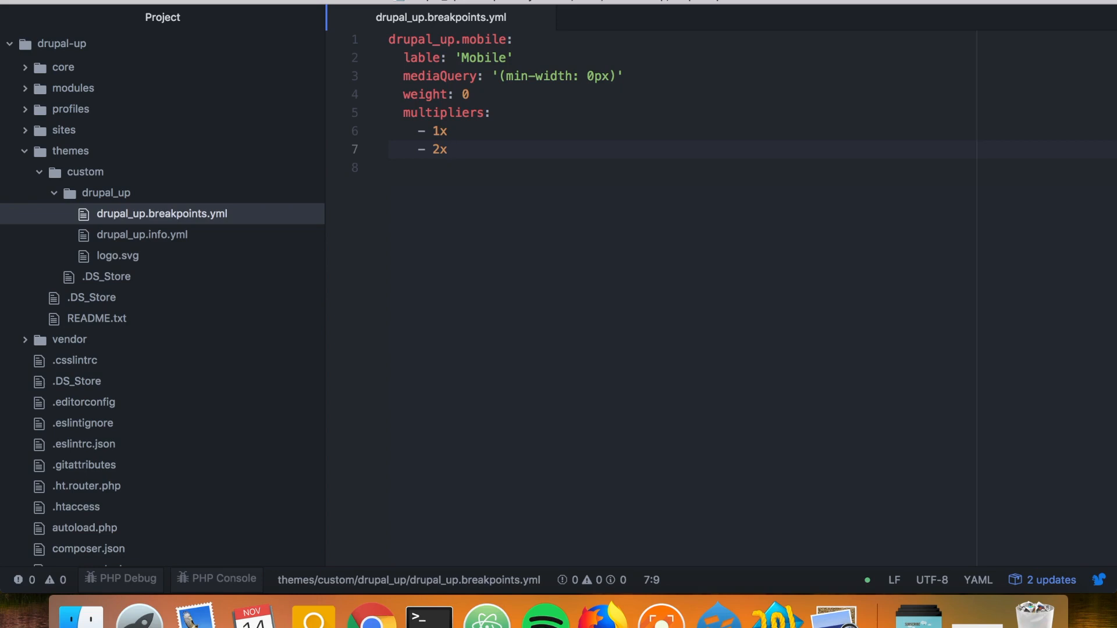
left_click(449, 150)
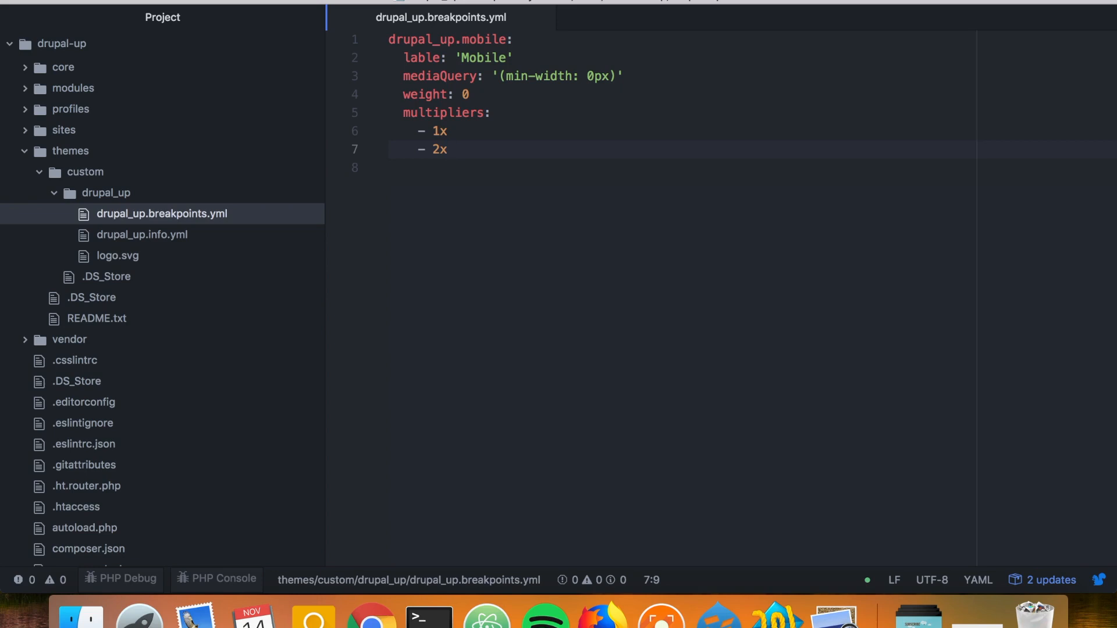
left_click(448, 149)
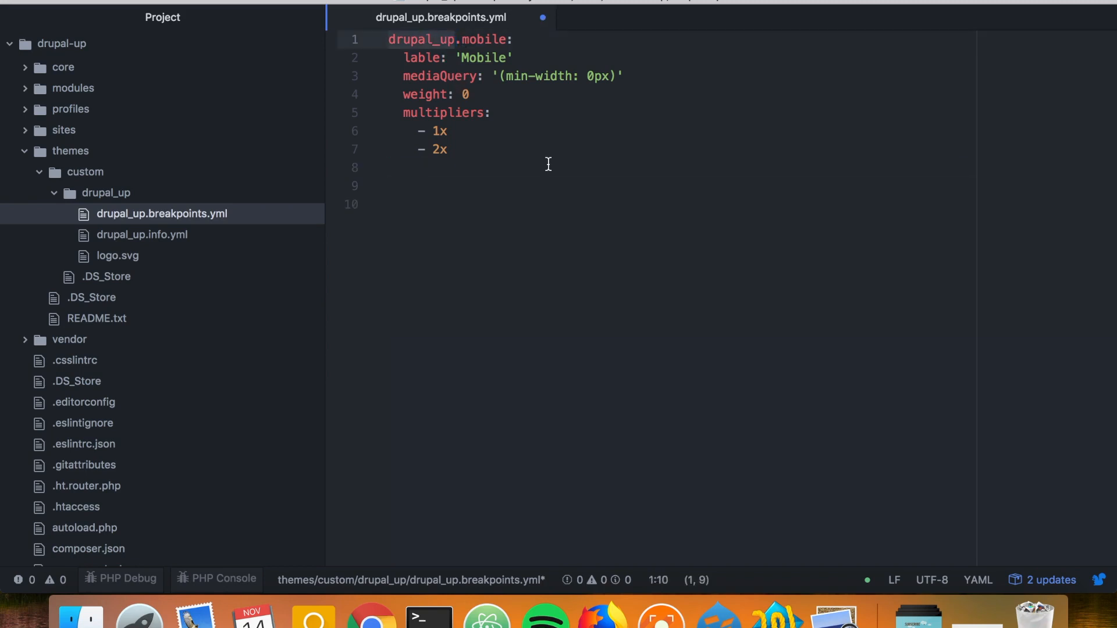
Begin the drupal_up.narrow breakpoint on the empty line with label 'Narrow'.
left_click(445, 185)
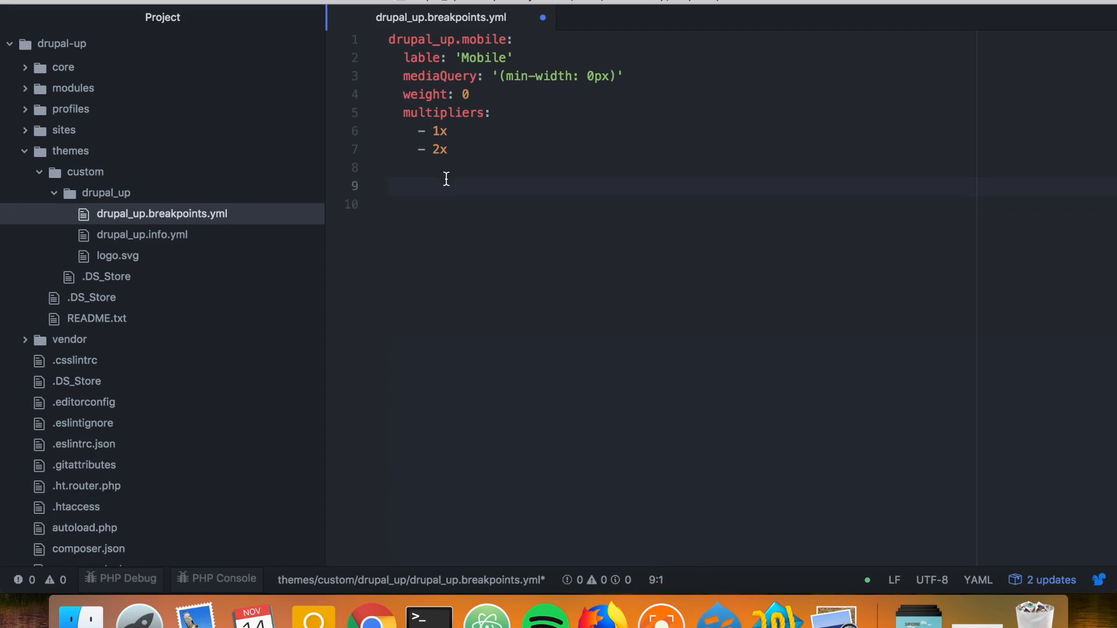
type("drupal_up.")
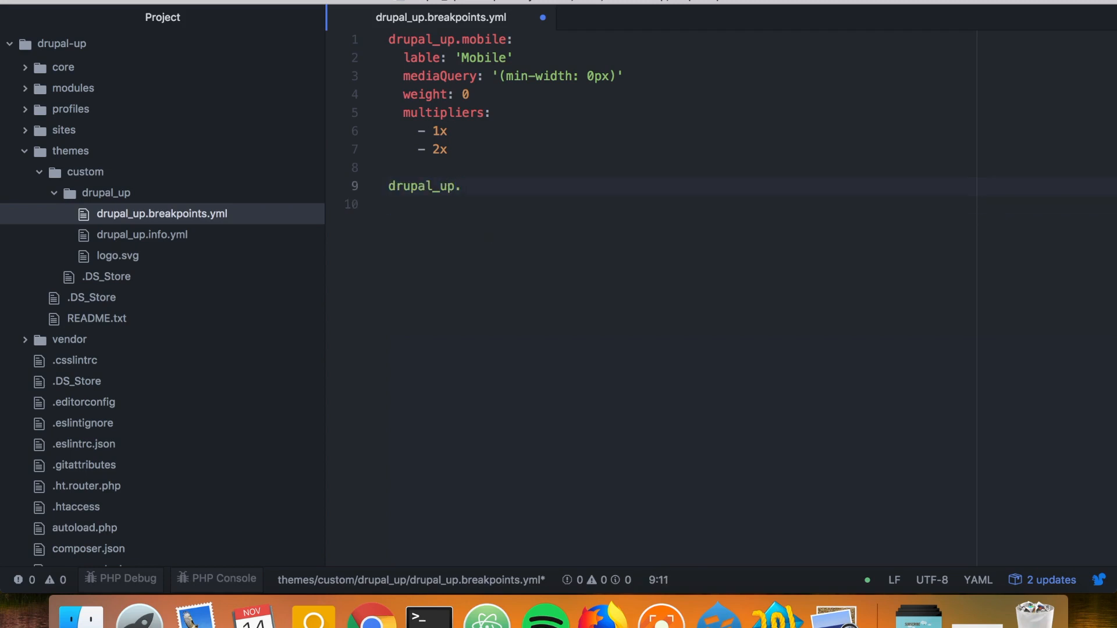
type("na")
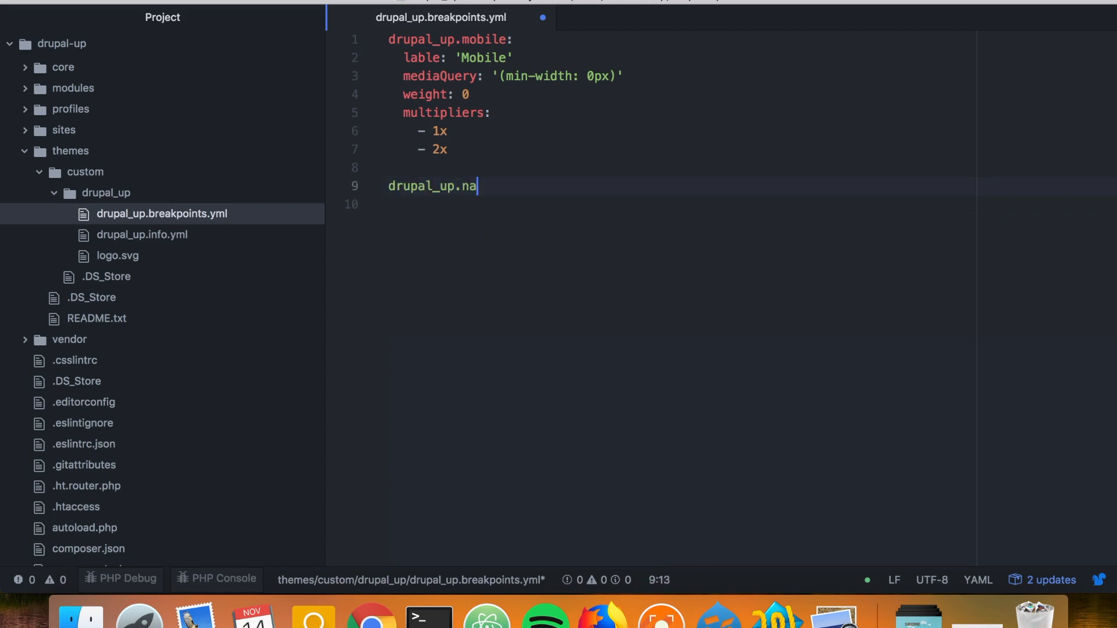
type("rrow:")
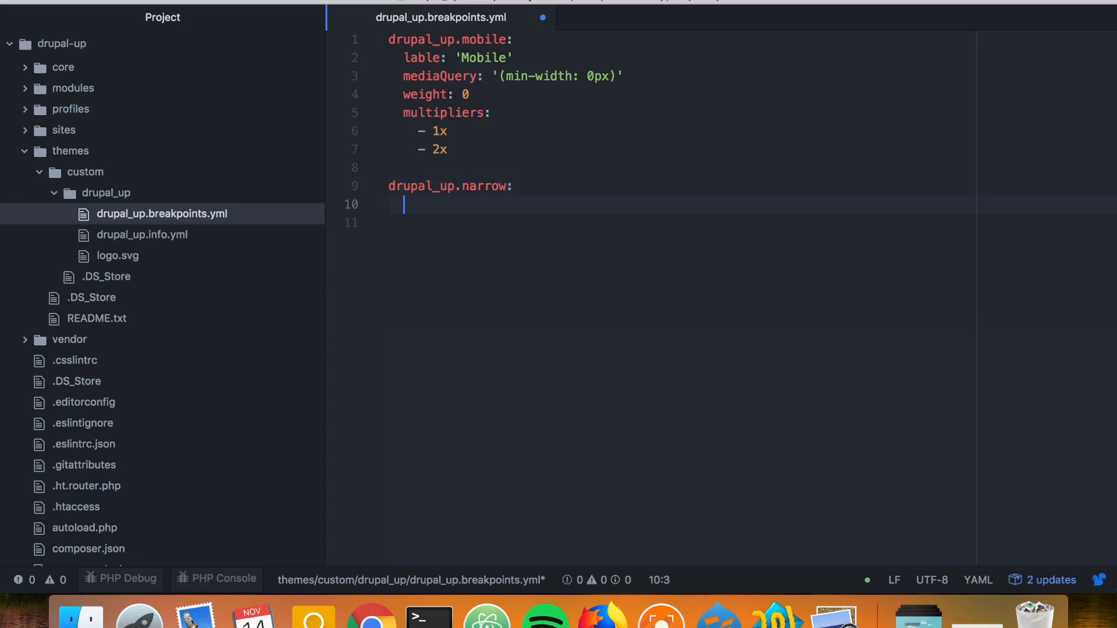
type("labl")
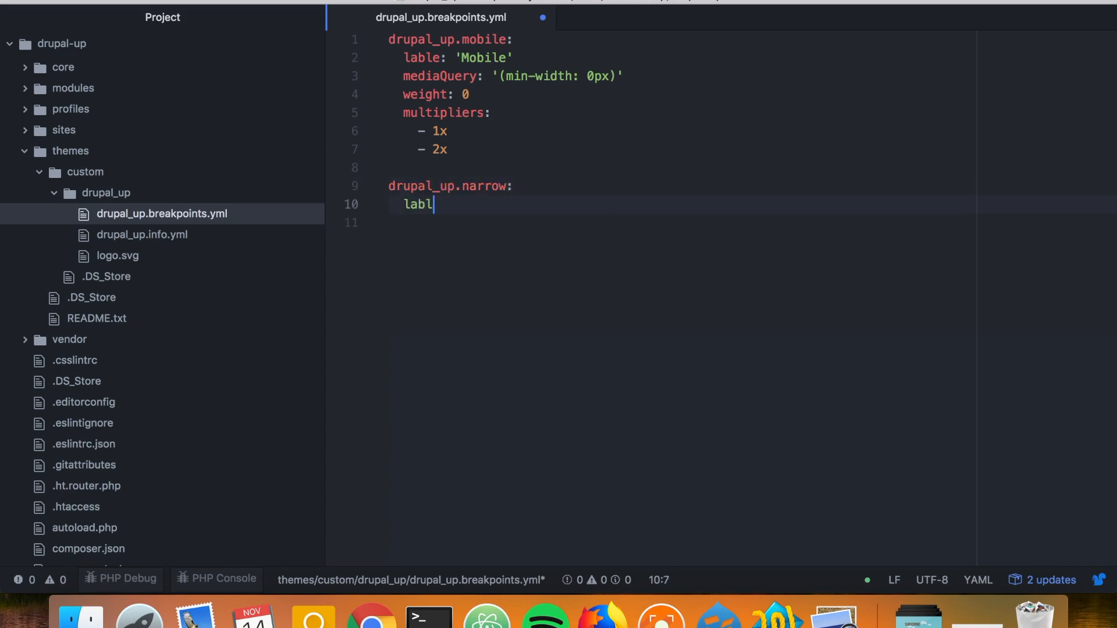
type("el: ''")
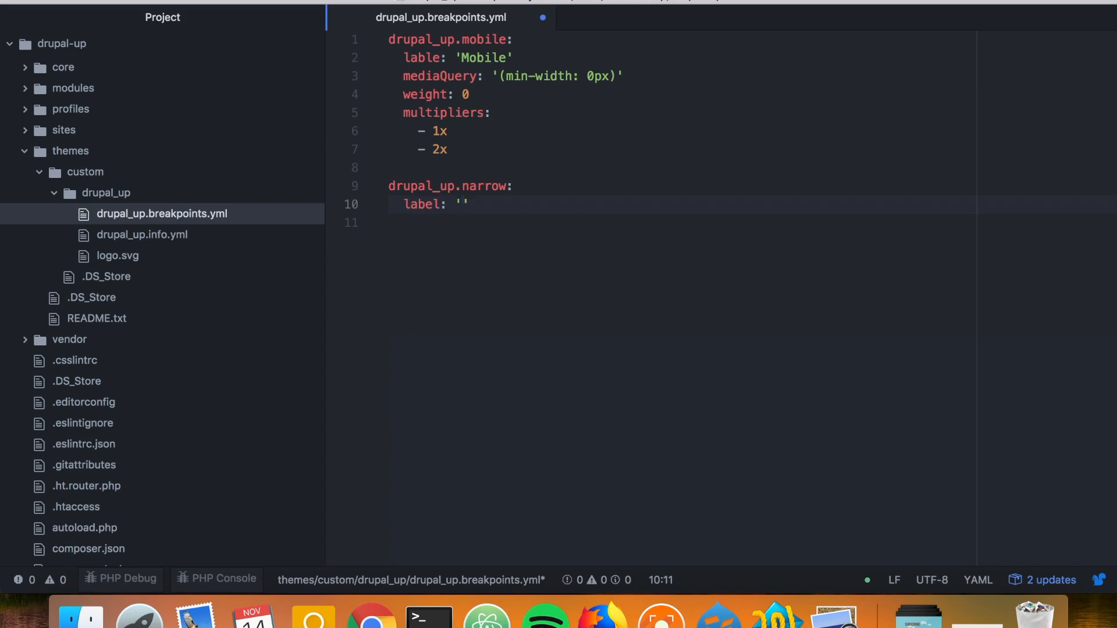
type("Narrow")
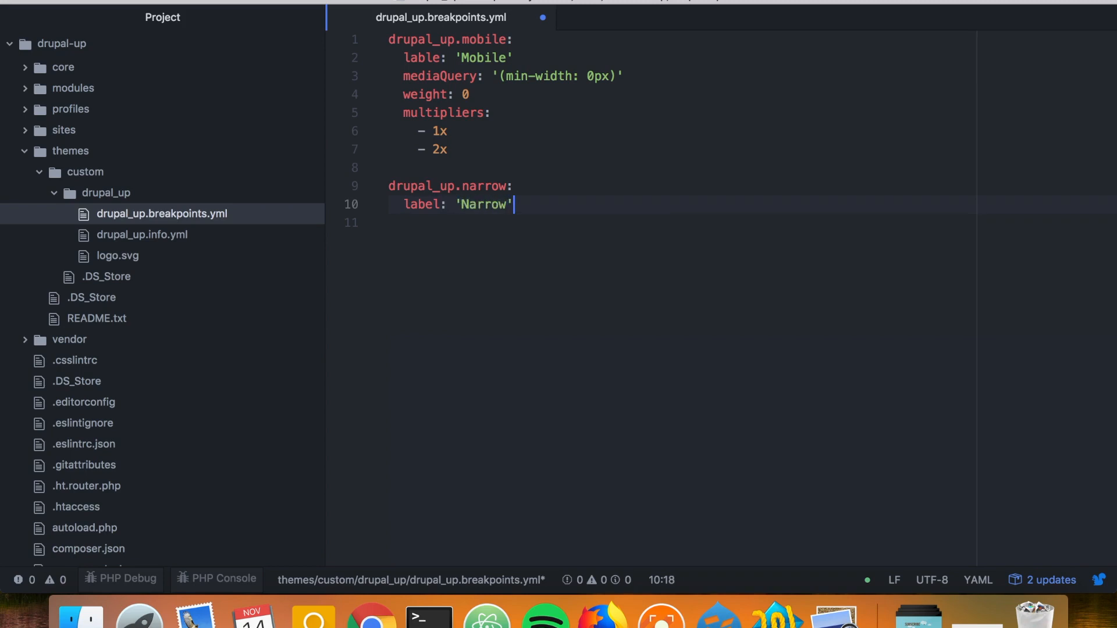
Write the Narrow mediaQuery 'all and (min-width: 560px) and (max-width: 850px)'.
type("mediaQuery:")
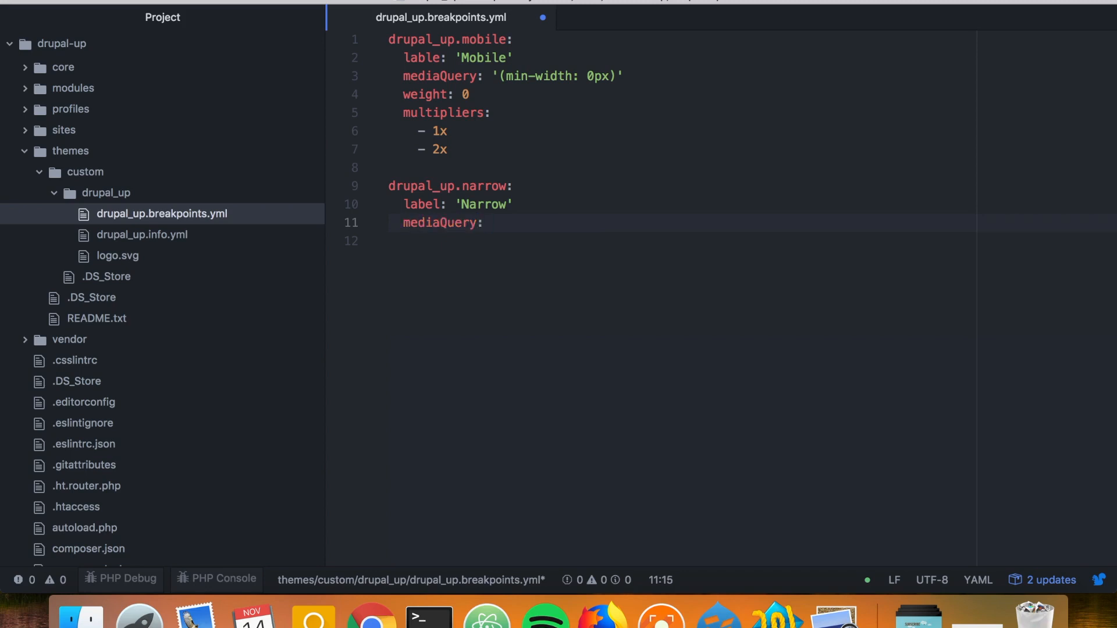
type("'()'")
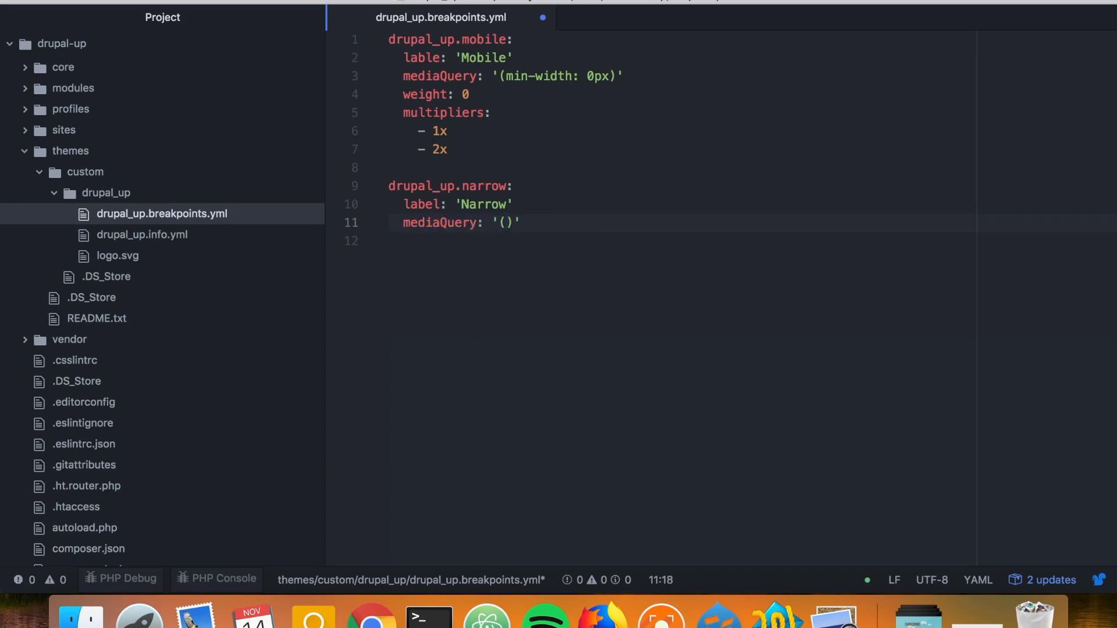
type("all and")
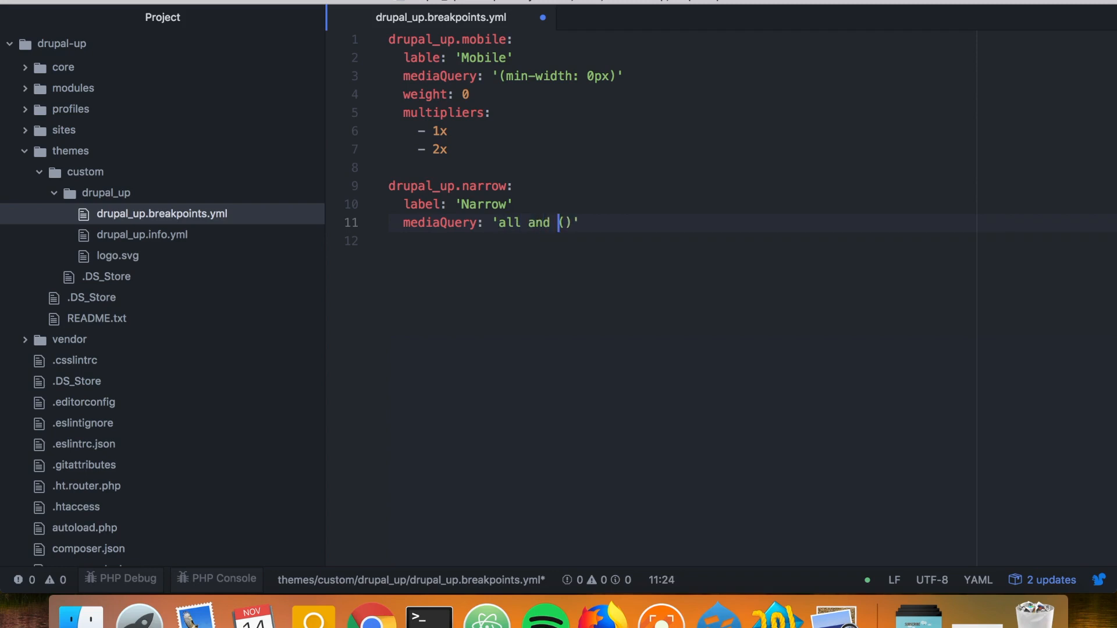
type("min")
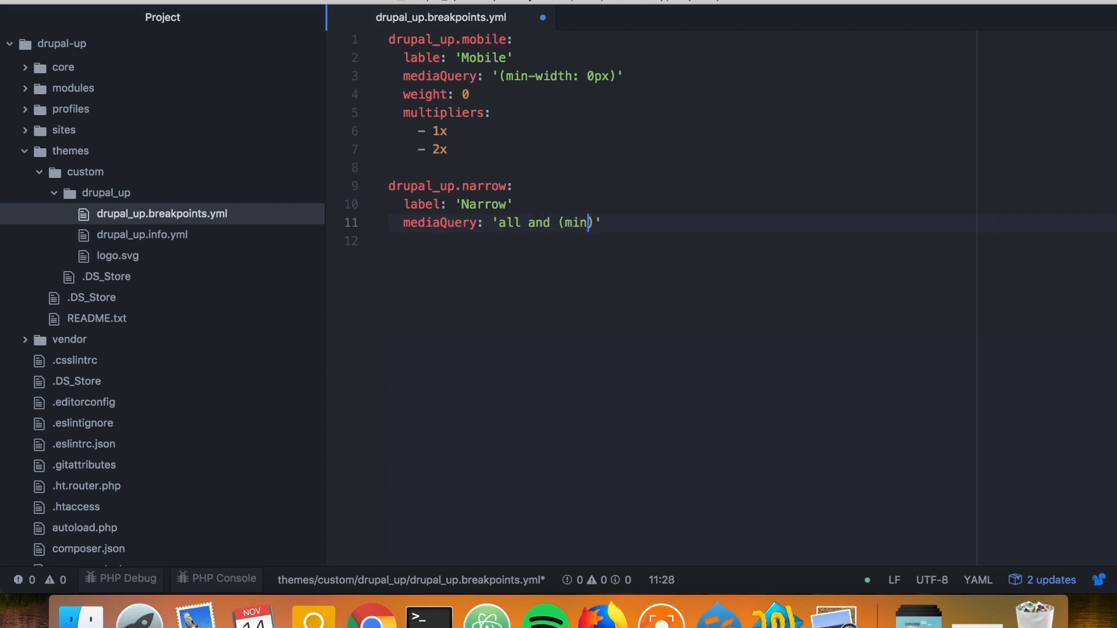
type("-w")
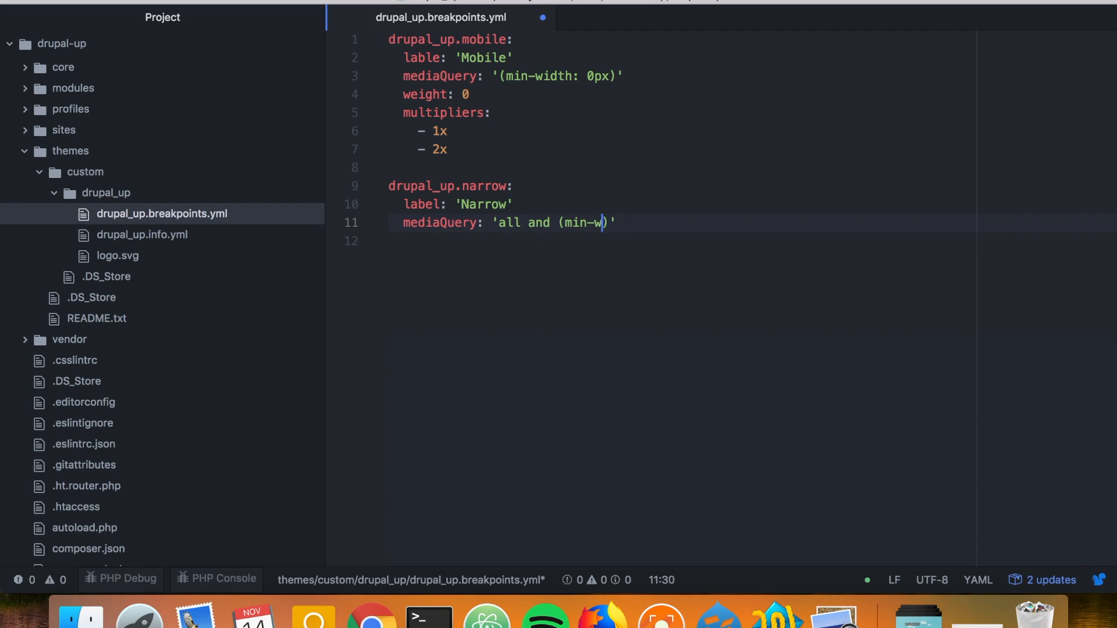
type("idth:")
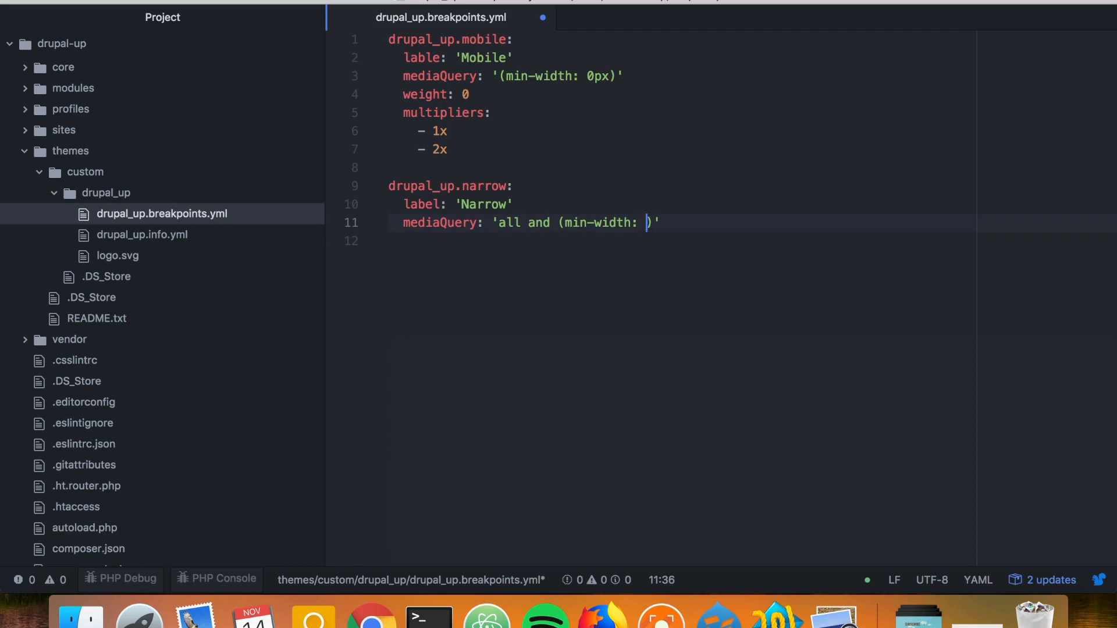
type("560px")
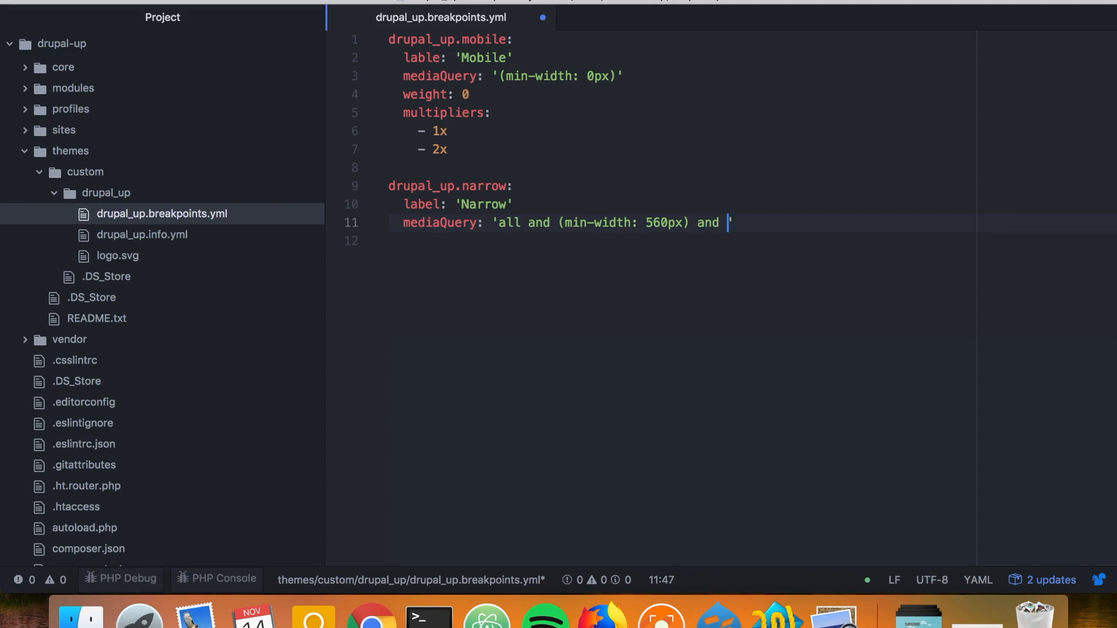
type("()")
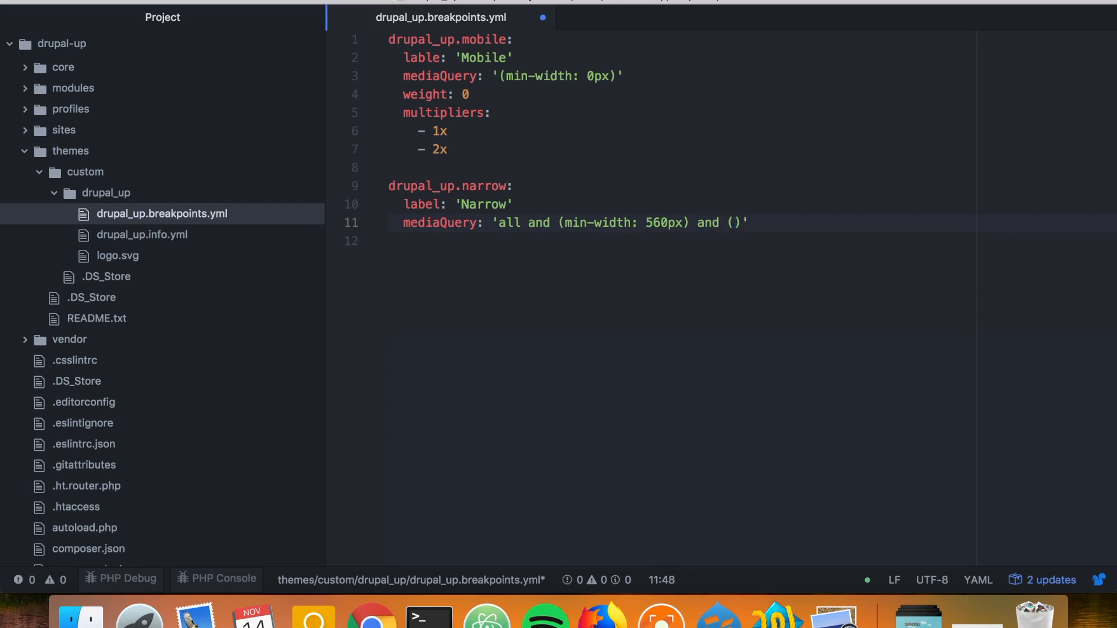
type("max-w")
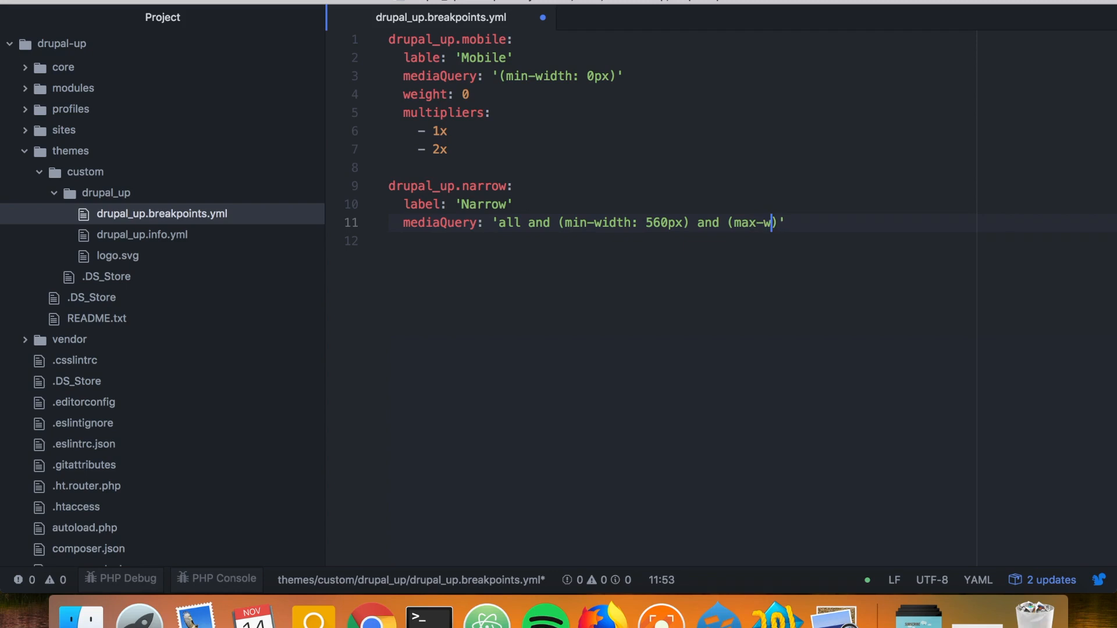
type("it")
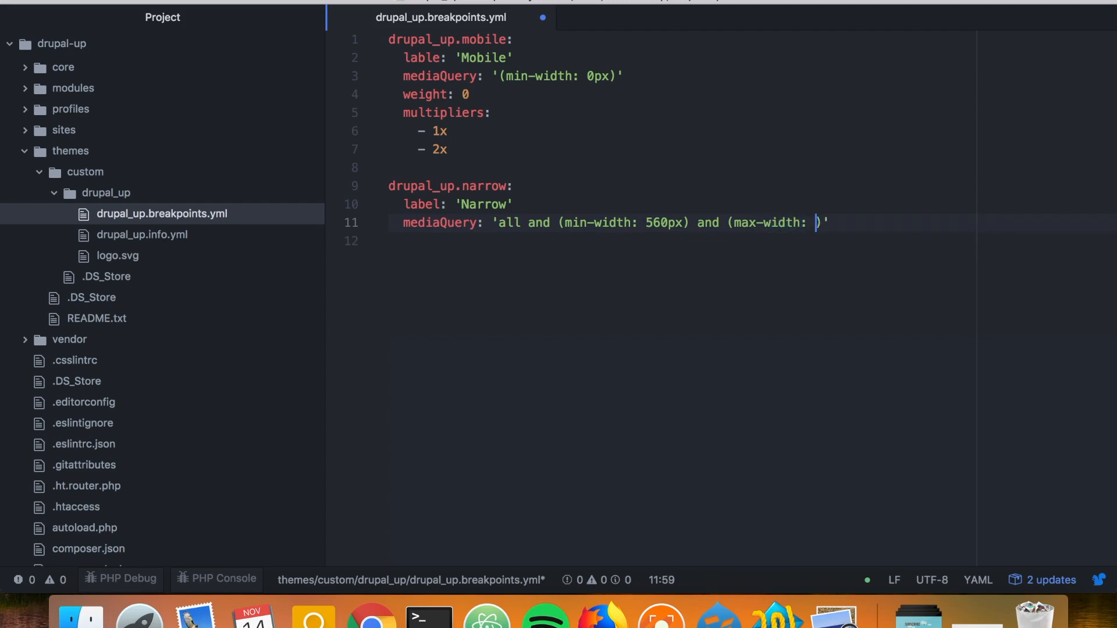
type("850")
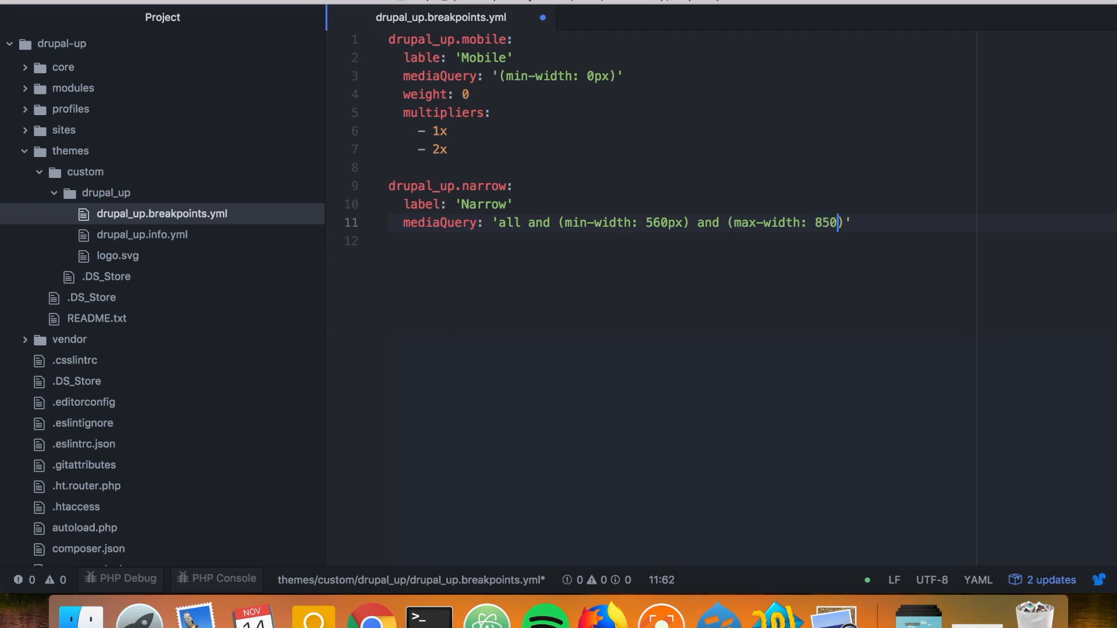
type("px")
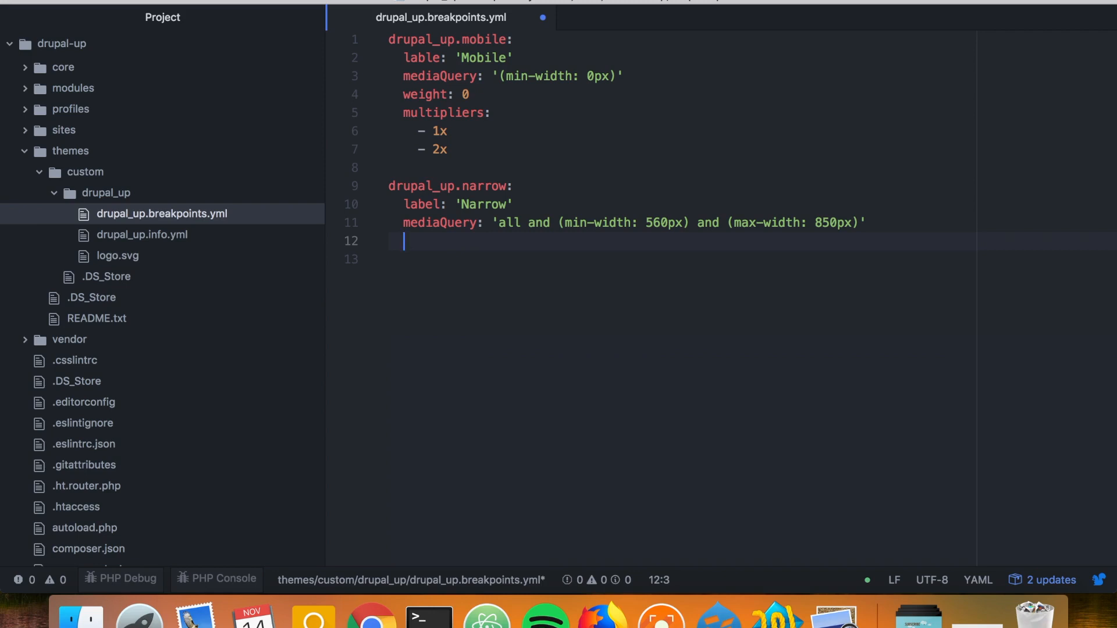
Add weight 1 to the Narrow breakpoint and place the cursor for its 1x/2x multipliers.
type("we")
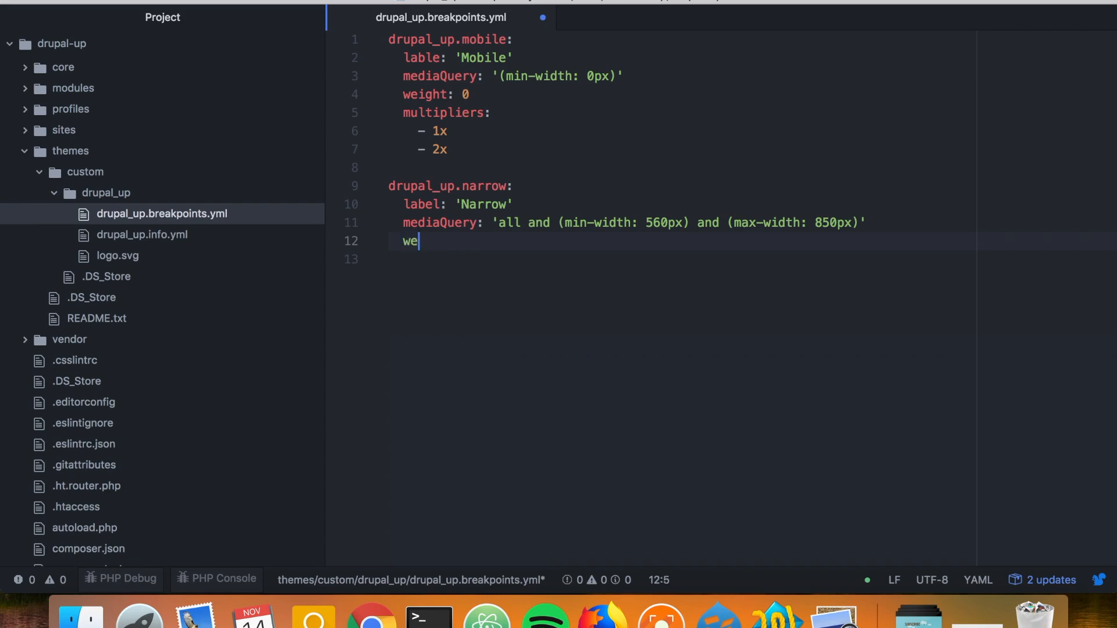
type("ight: 1")
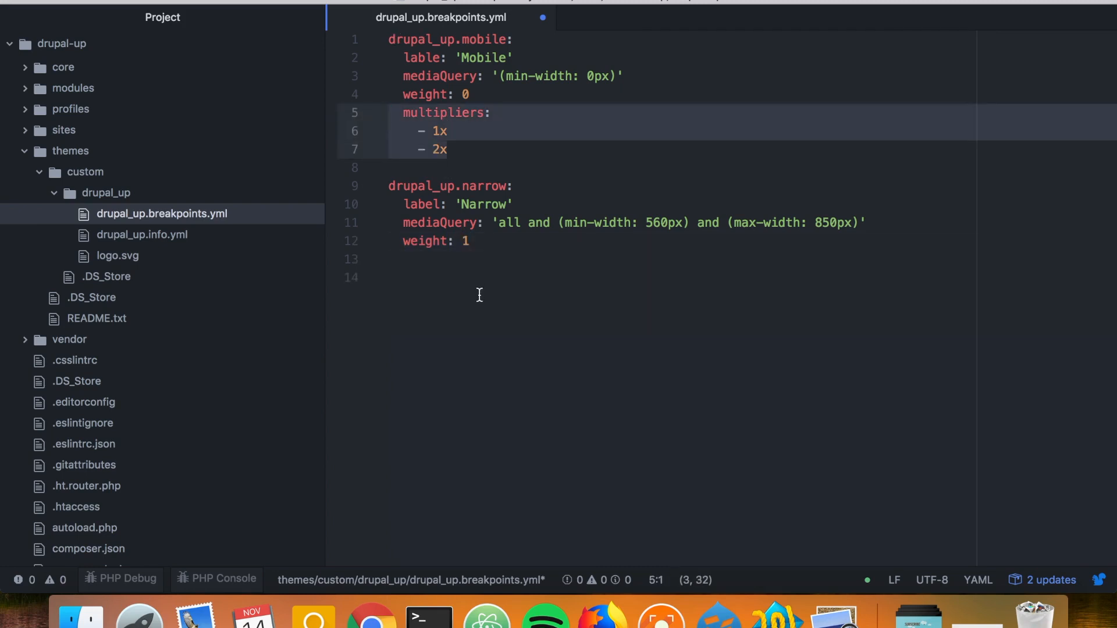
left_click(436, 260)
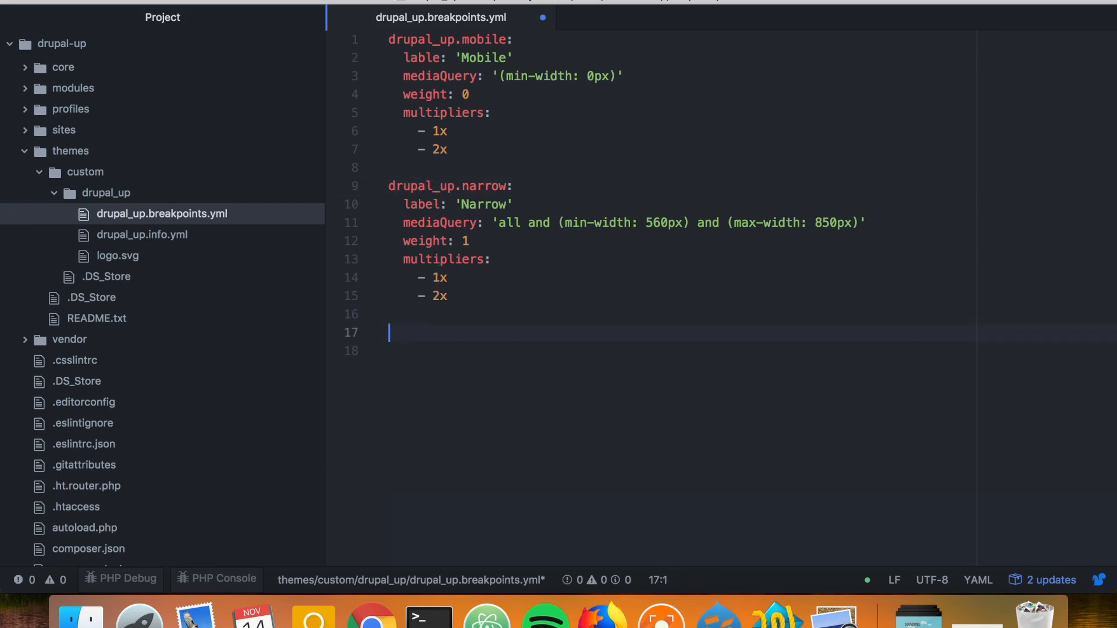
Add the drupal_up.wide breakpoint with label 'Wide' and mediaQuery min-width 851px.
type("drupal_up.")
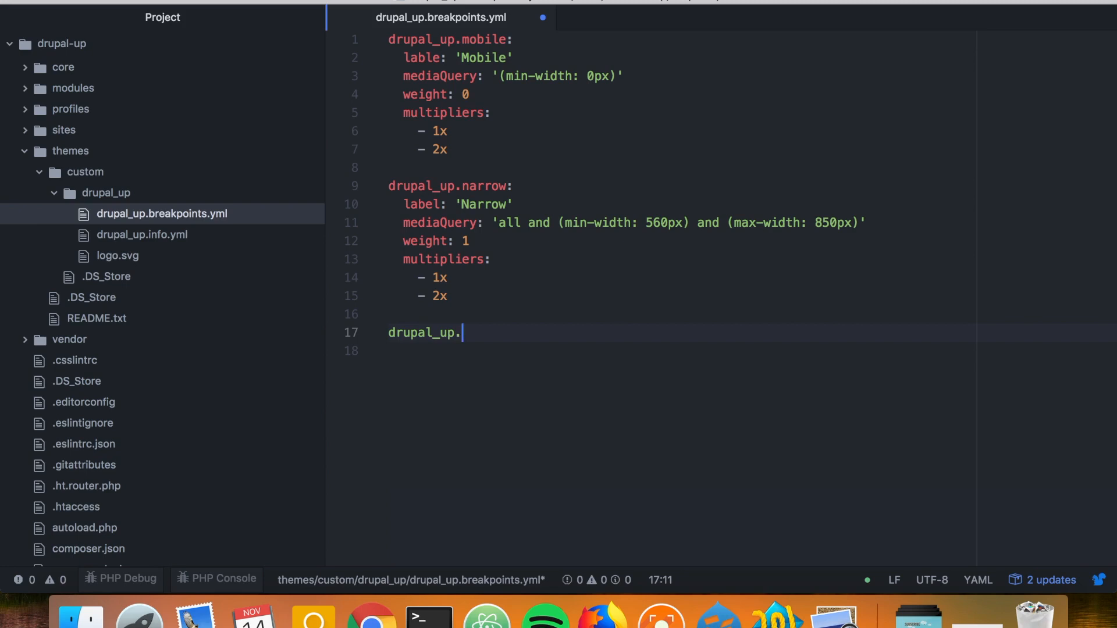
type("wide:")
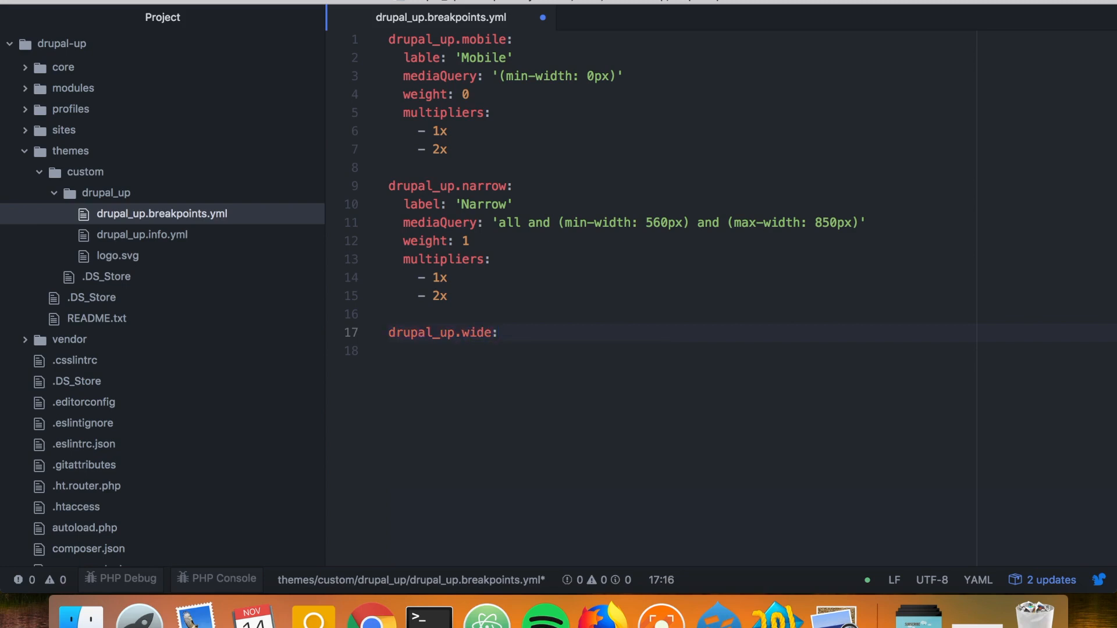
type("label")
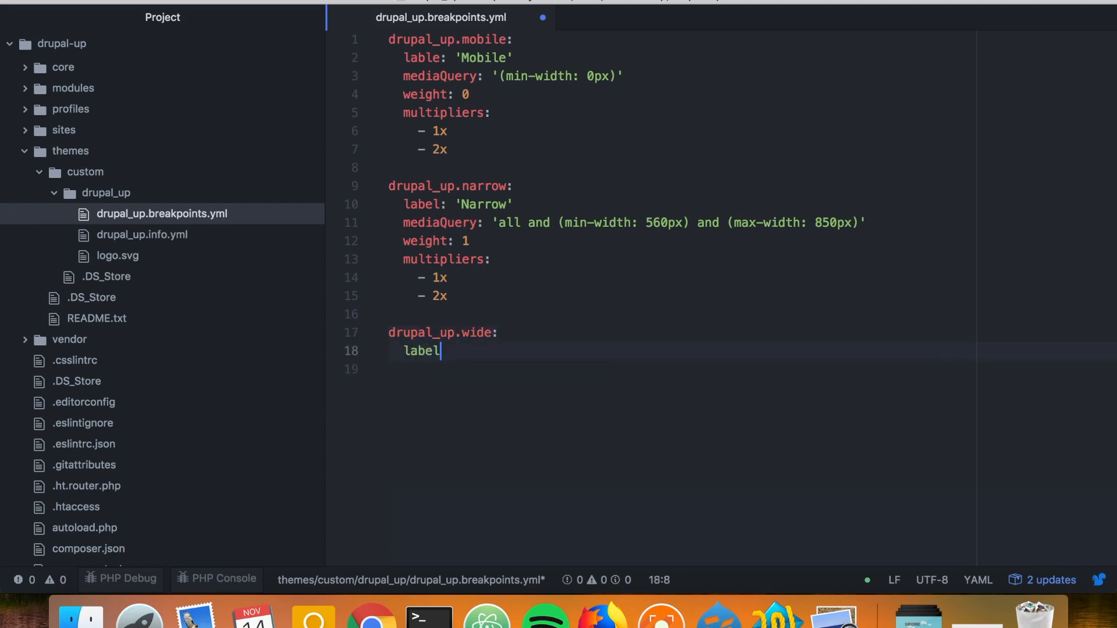
type(": 'Wide")
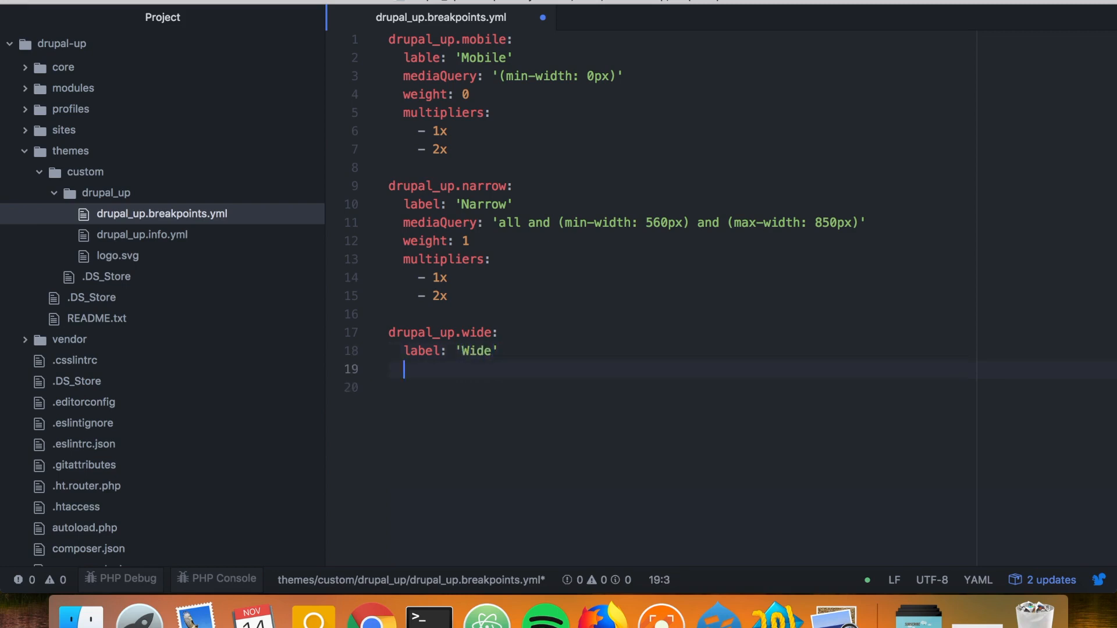
type("mediaQuery: ''")
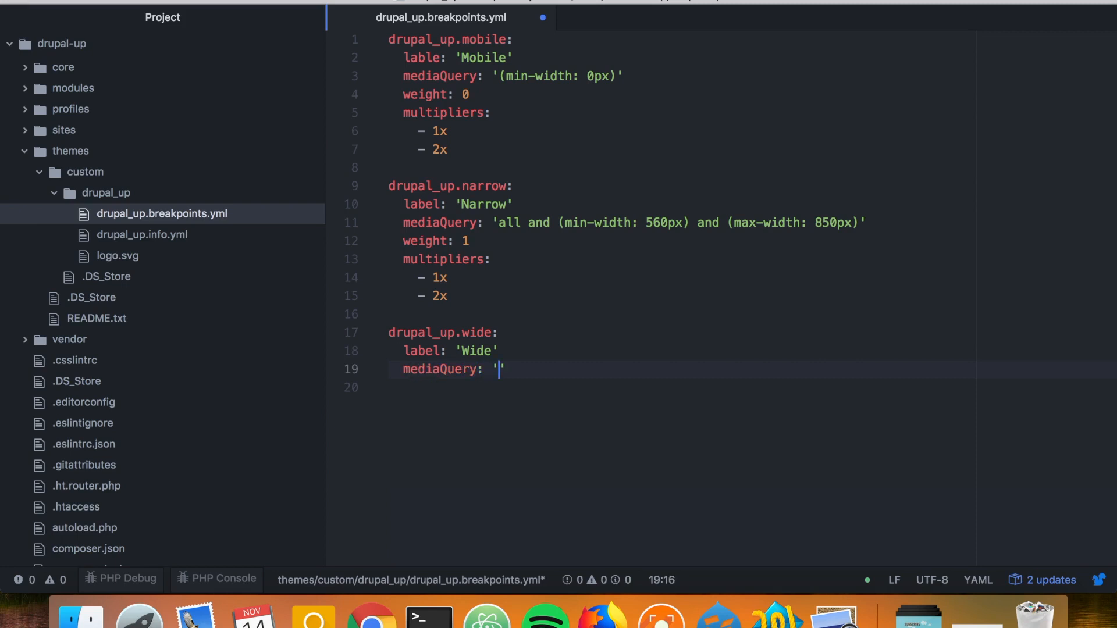
type("all and")
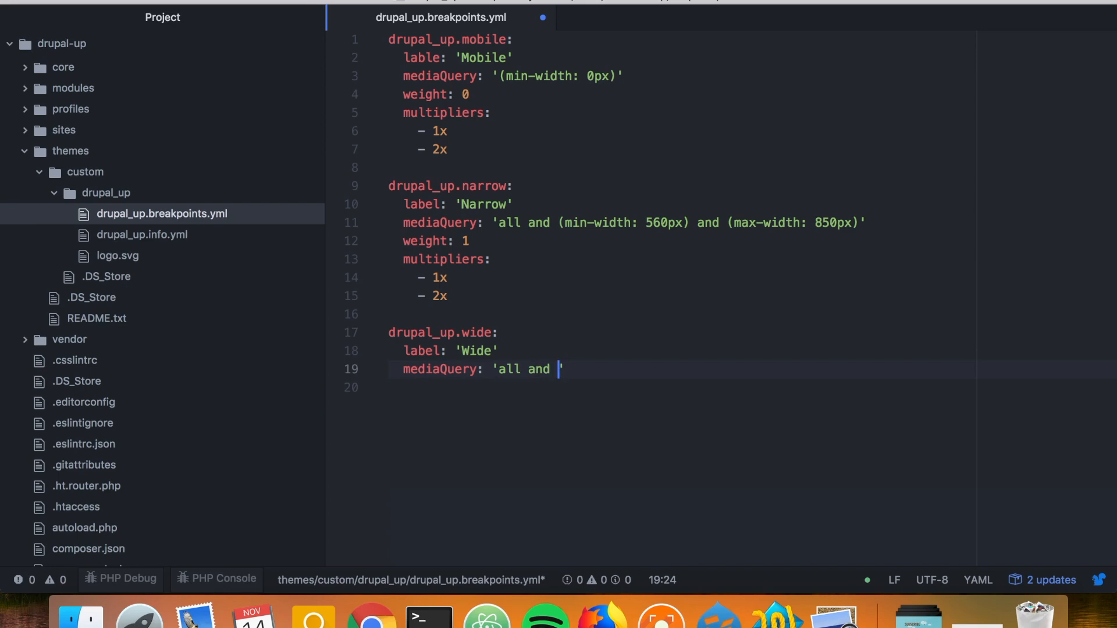
type("(min)'")
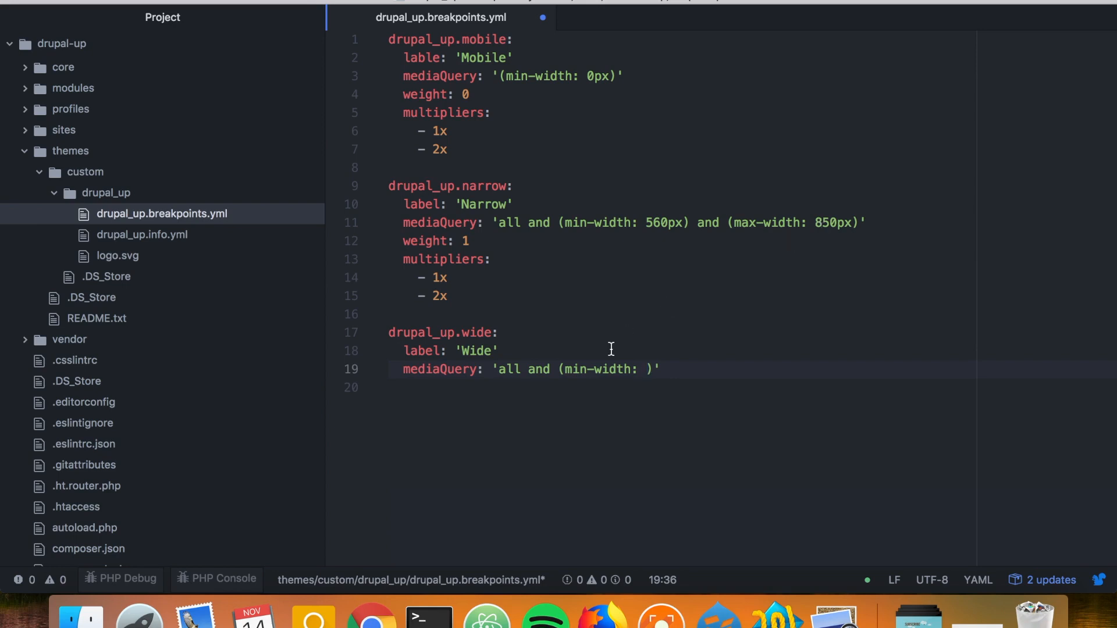
type("8")
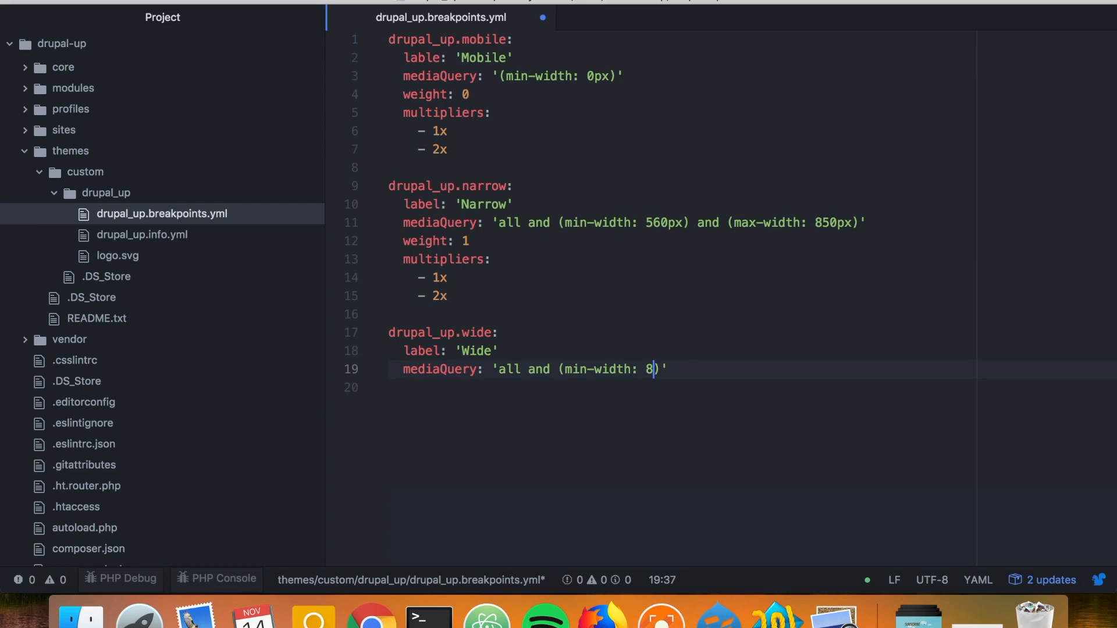
type("51px")
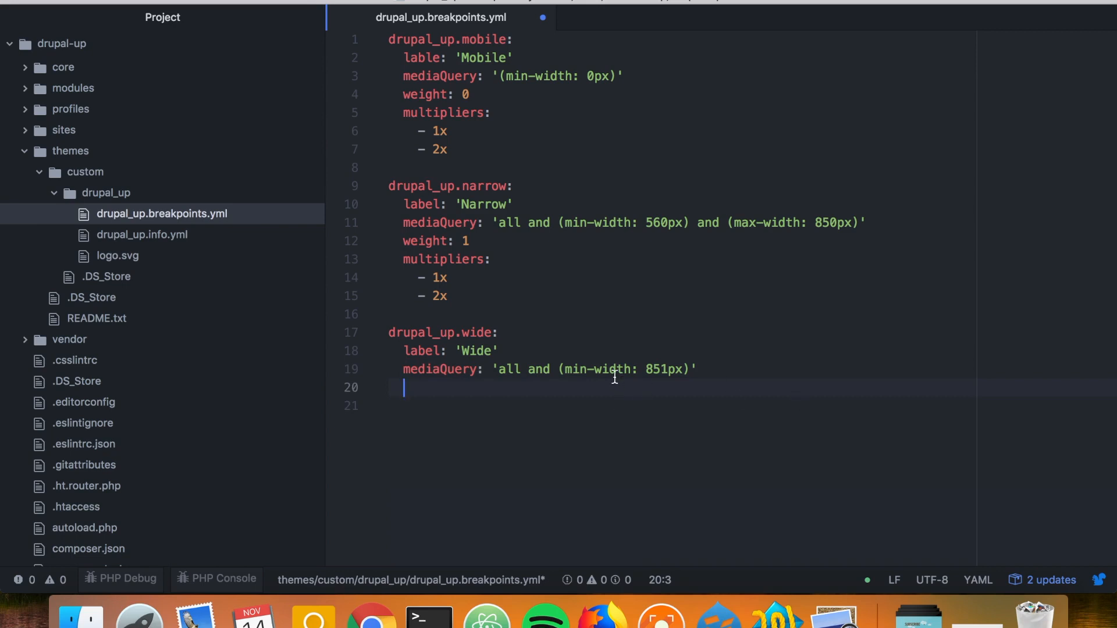
mouse_move(645, 384)
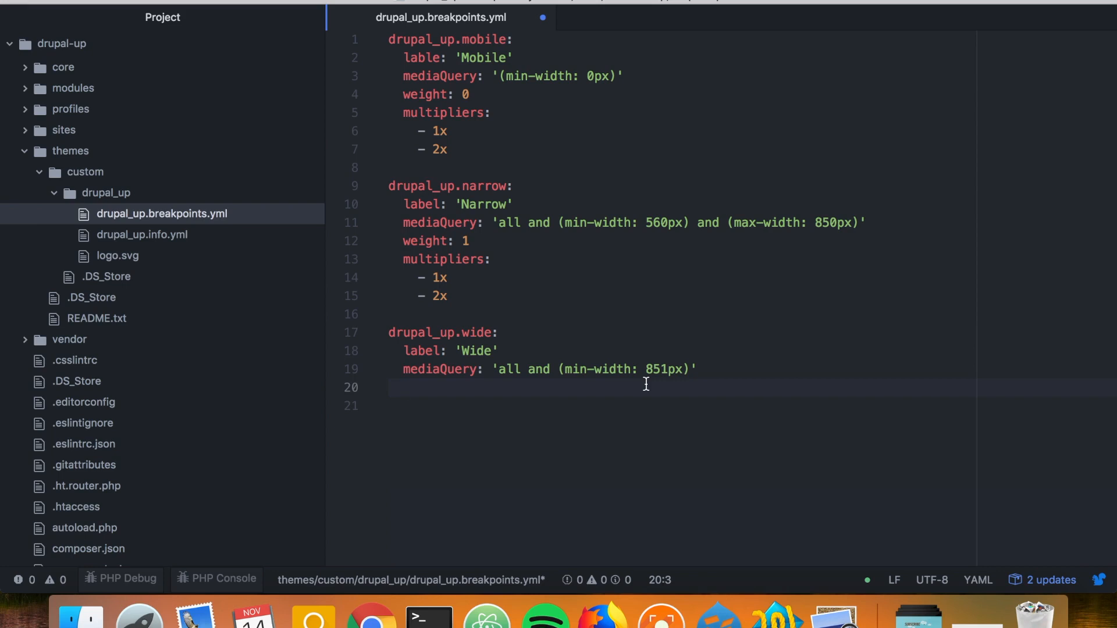
Give the wide breakpoint weight 2 and begin its multipliers list.
type("w")
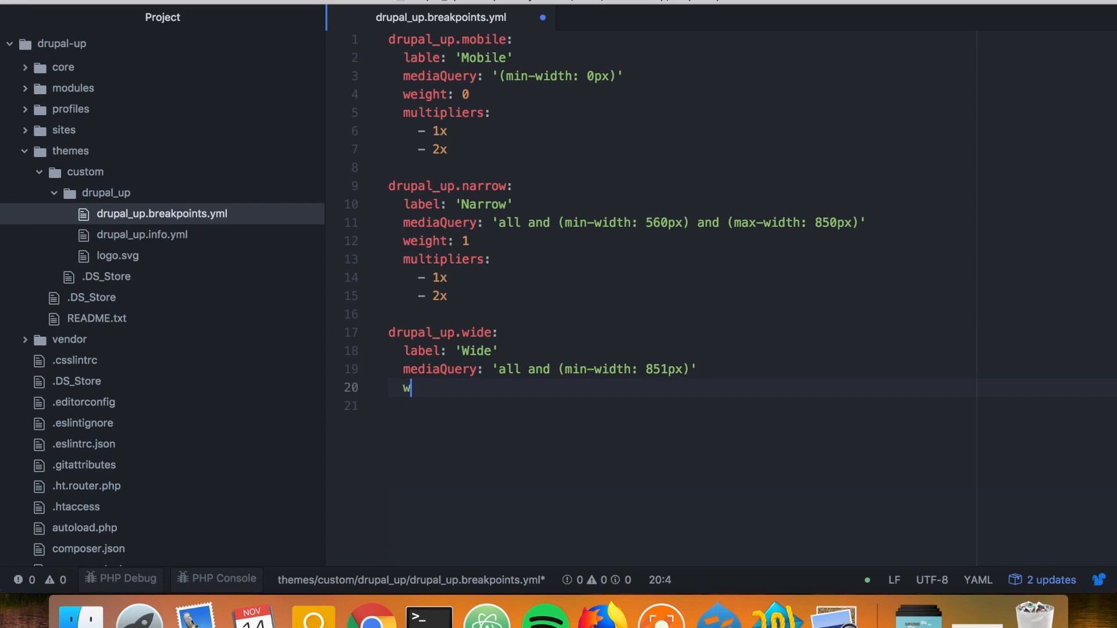
type("eight:")
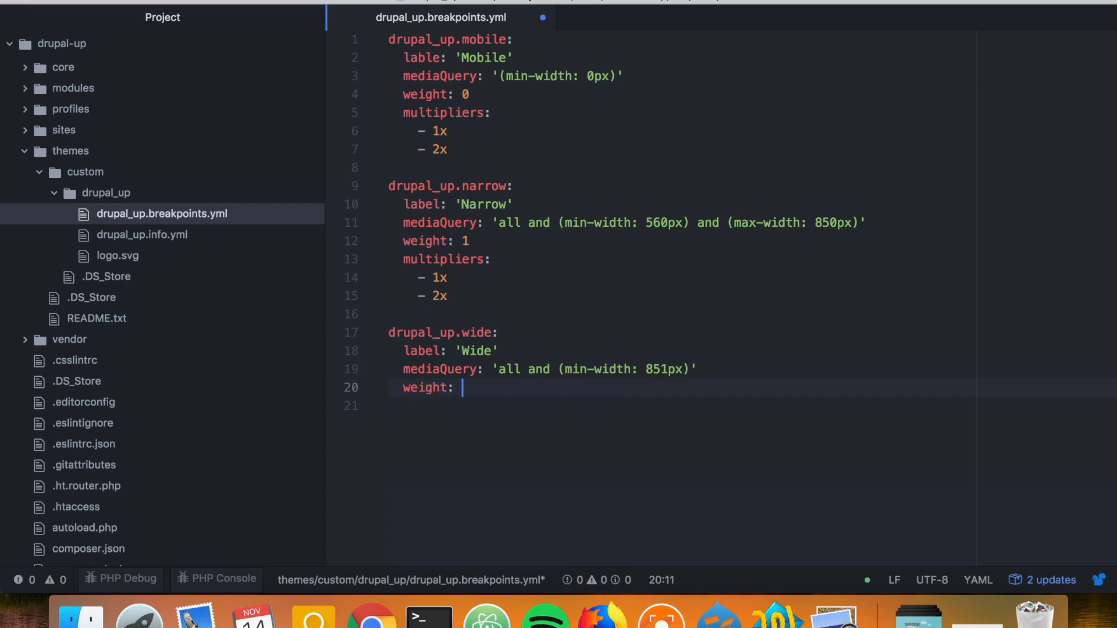
type("2")
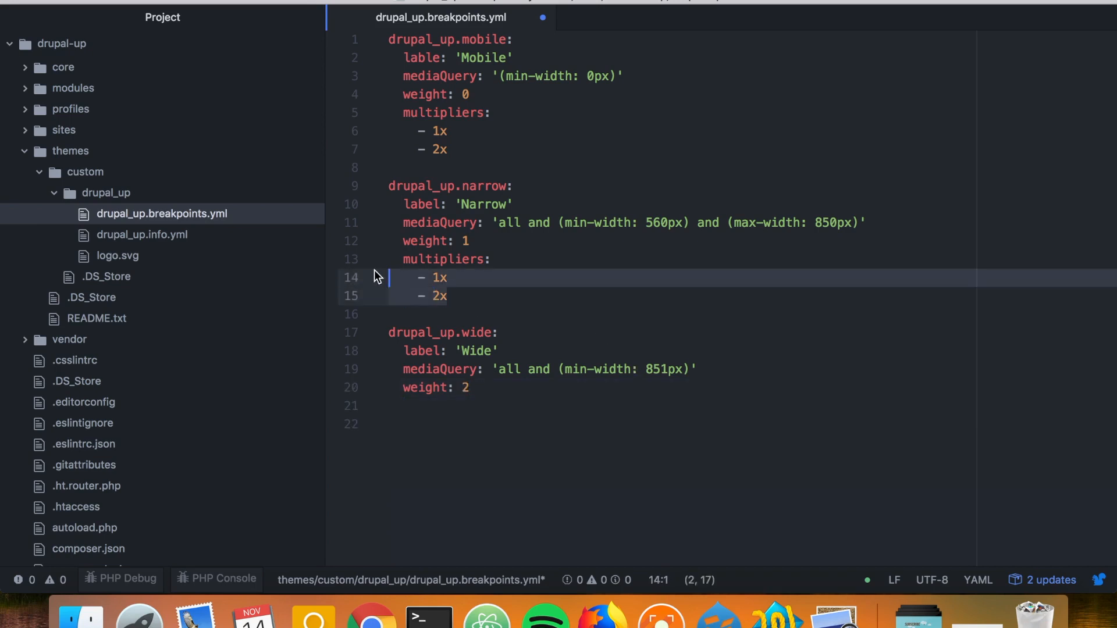
left_click(419, 424)
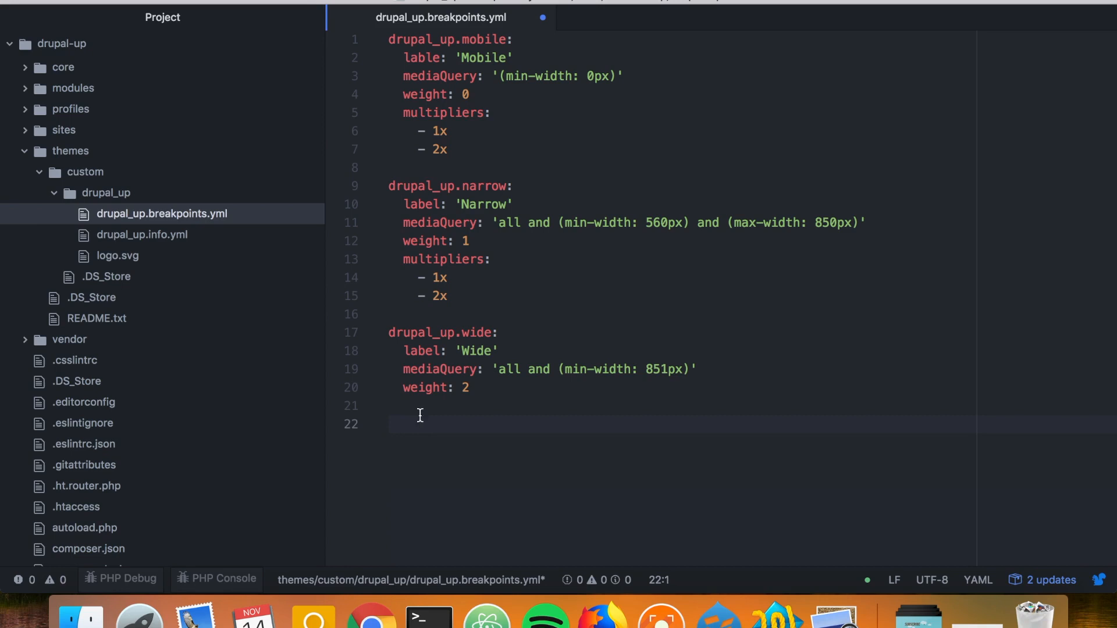
type("multipliers:")
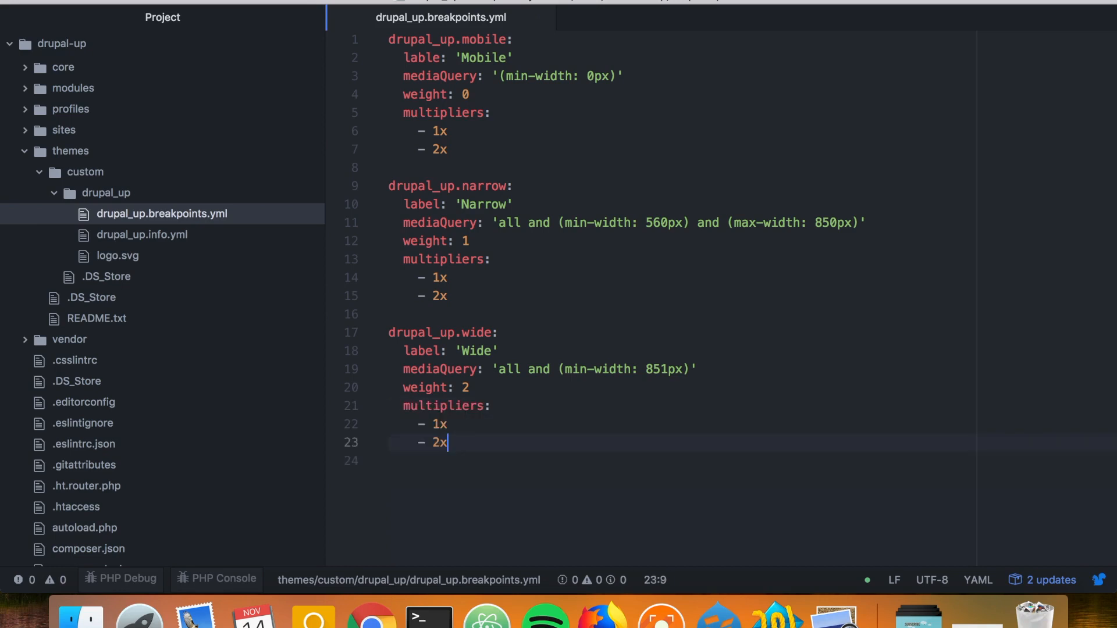
mouse_move(371, 614)
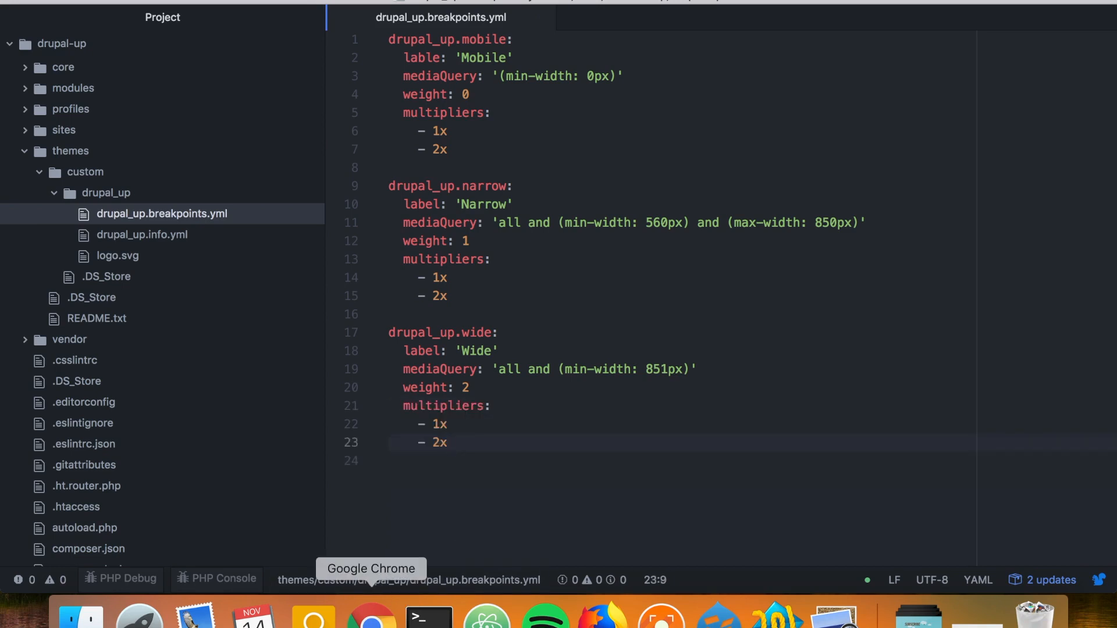
Clear the Drupal Up site cache through Devel, then go to the Extend modules page.
left_click(371, 617)
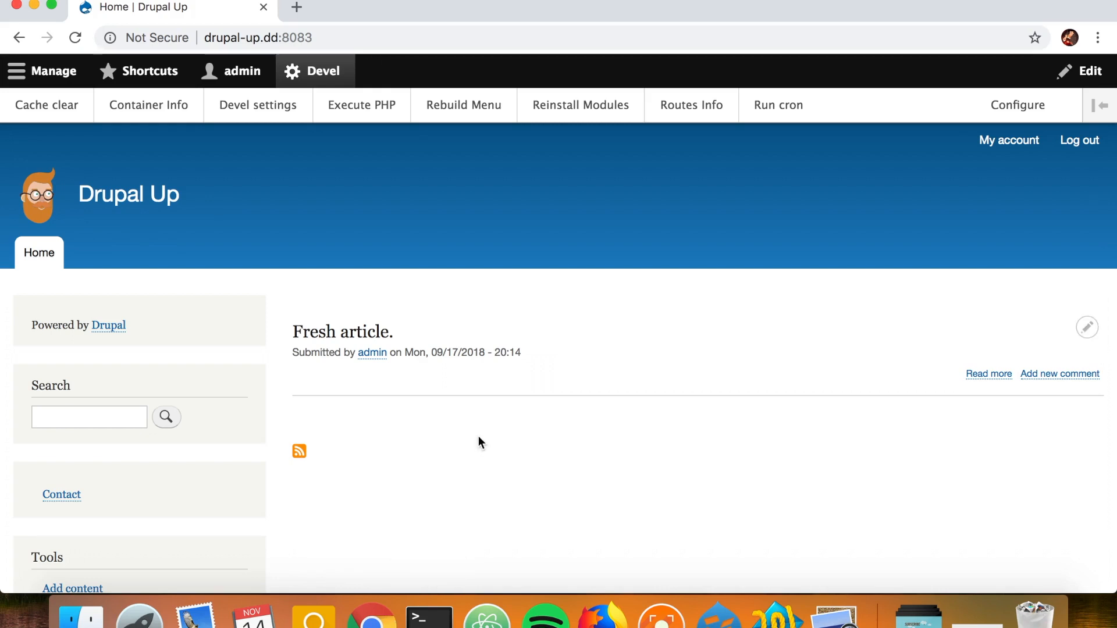
left_click(44, 71)
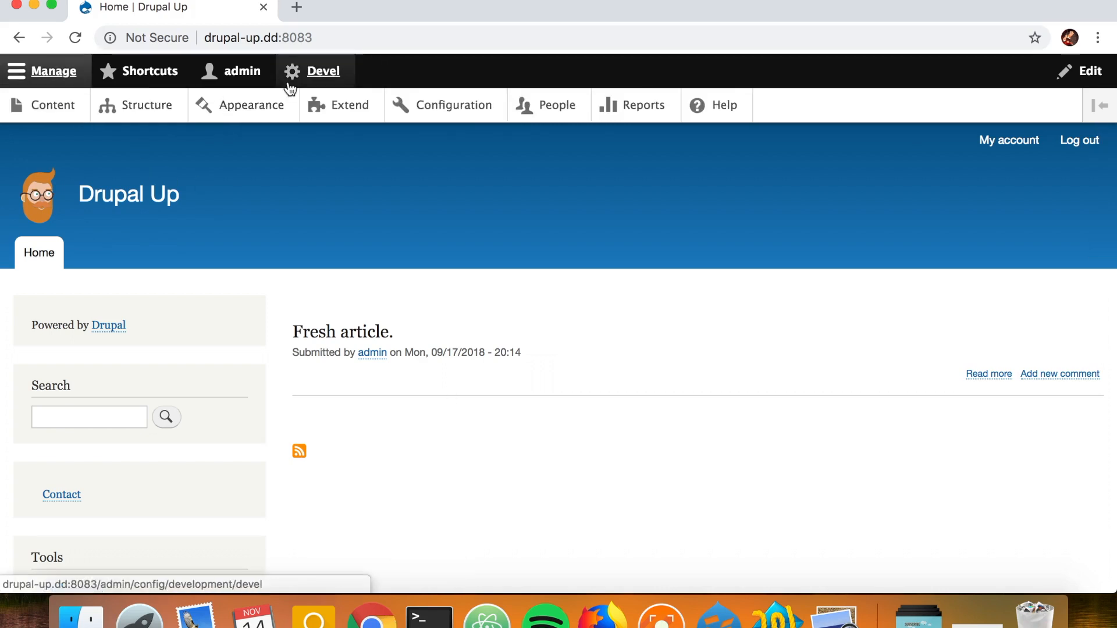
left_click(322, 71)
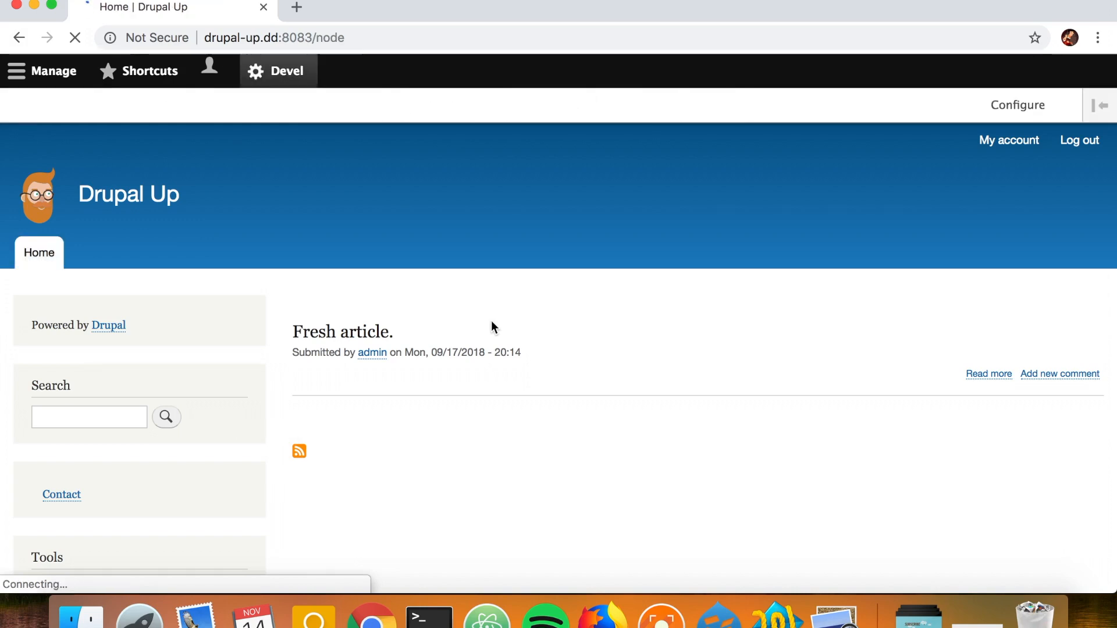
left_click(46, 105)
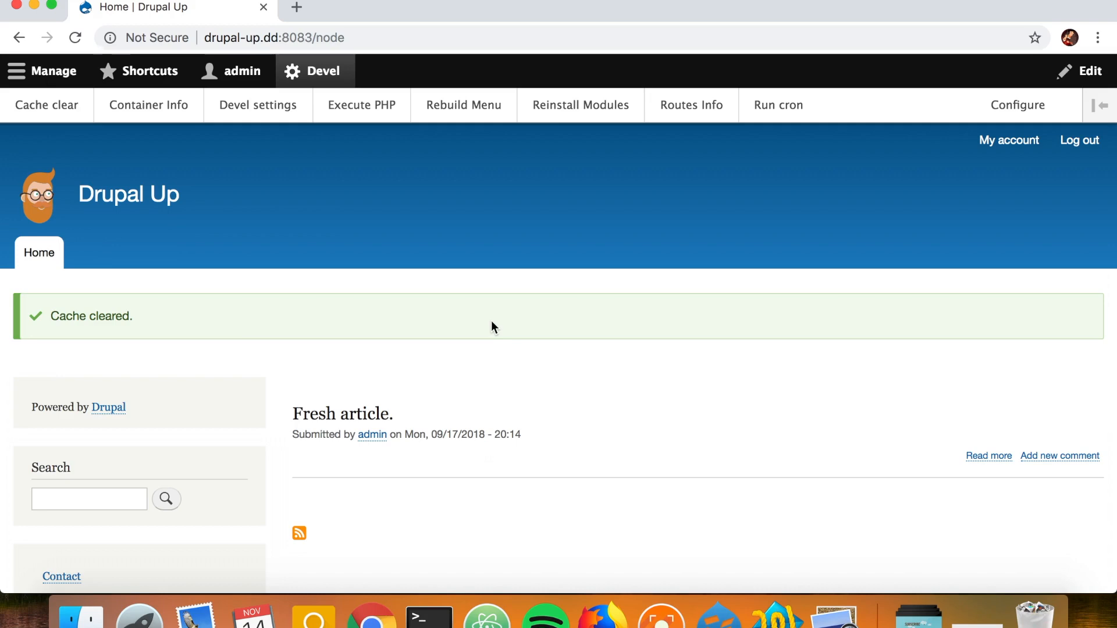
mouse_move(54, 71)
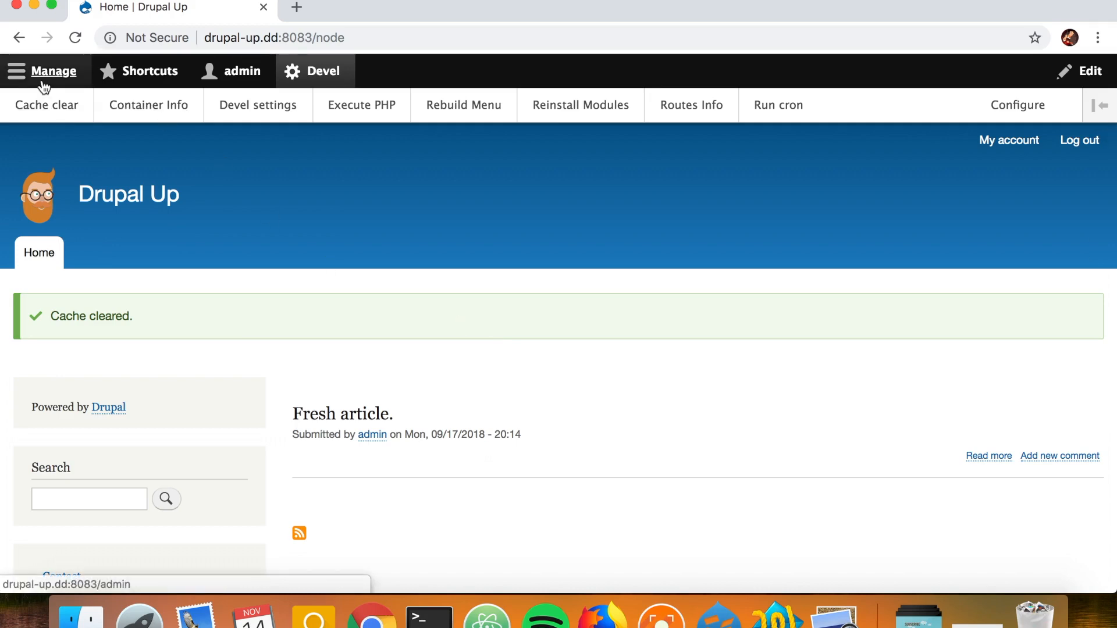
left_click(54, 71)
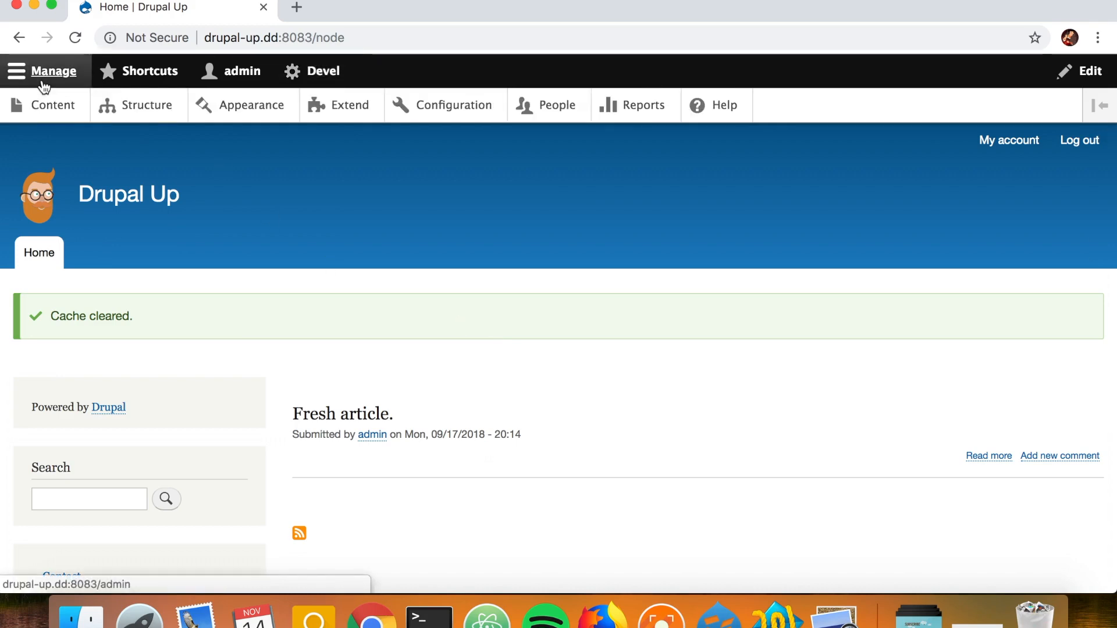
left_click(350, 105)
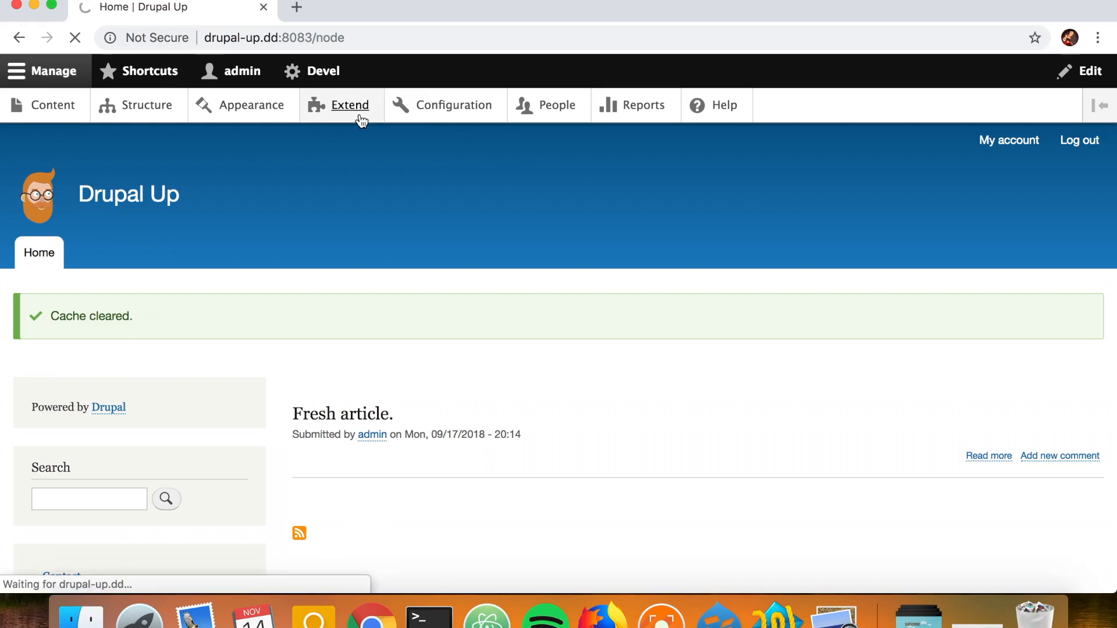
Filter the Extend page for 'respo' to find the Responsive Image module.
left_click(349, 104)
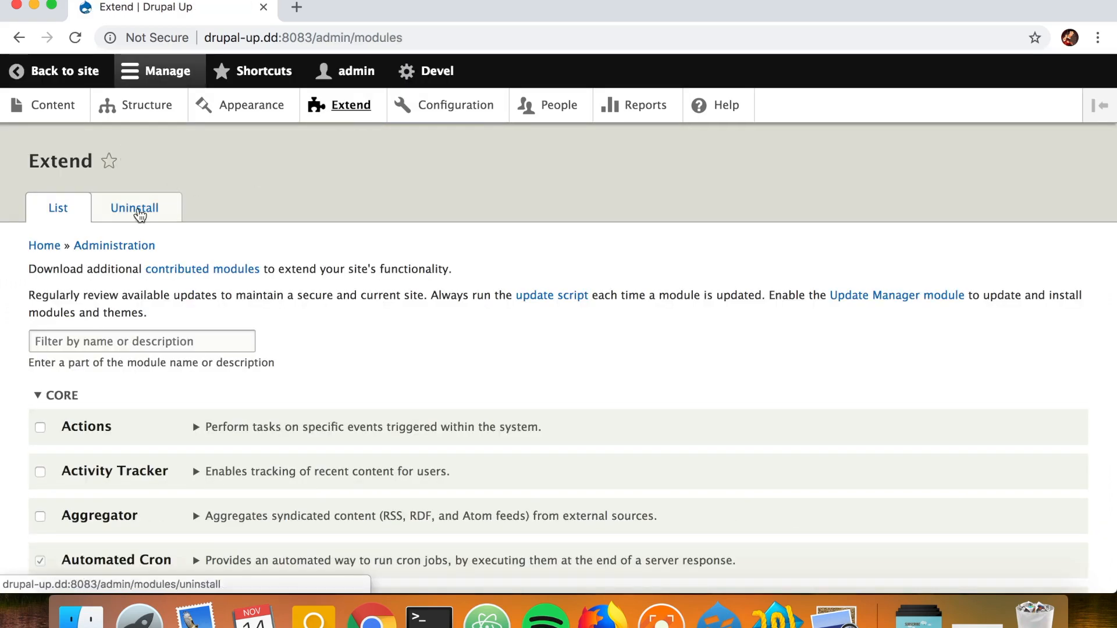
type("res")
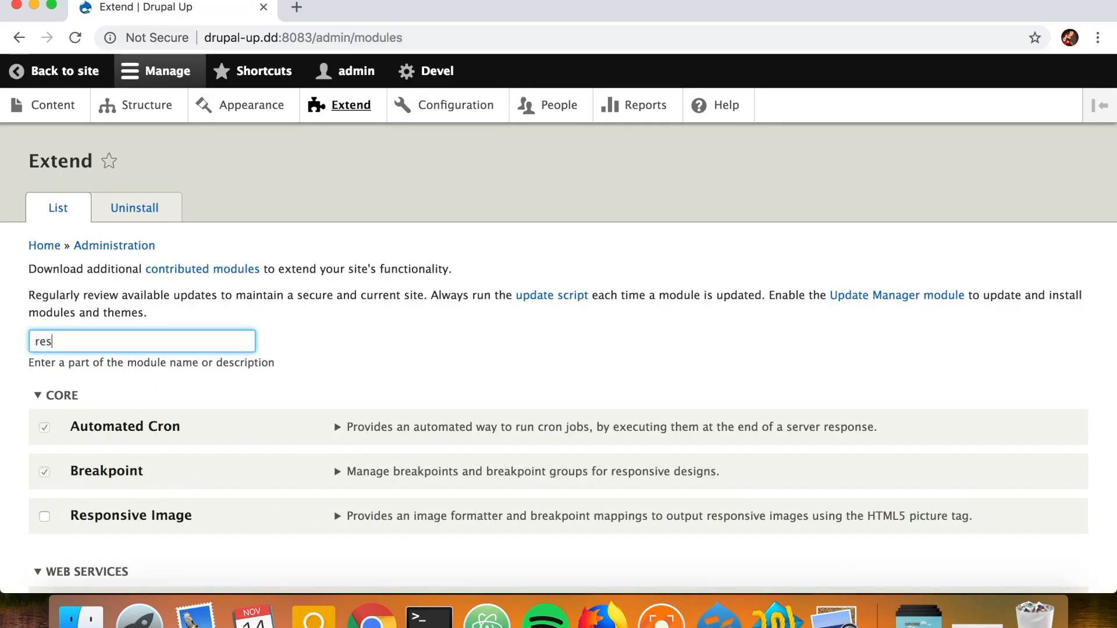
type("po")
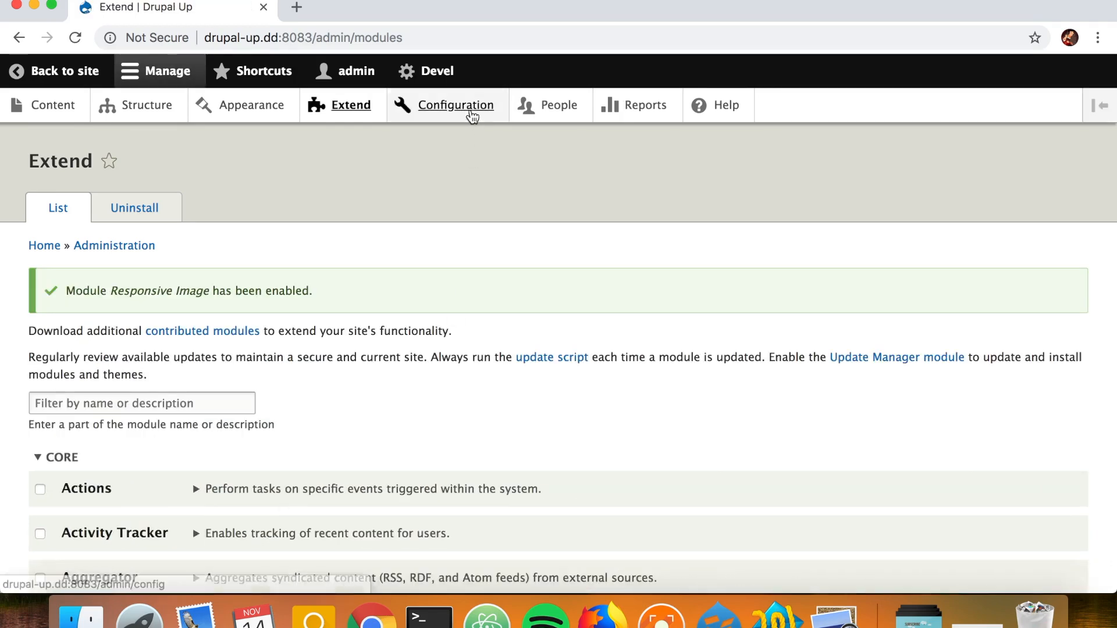
Start a new responsive image style and select the Drupal Up breakpoint group, showing wide, narrow and mobile breakpoints.
left_click(456, 105)
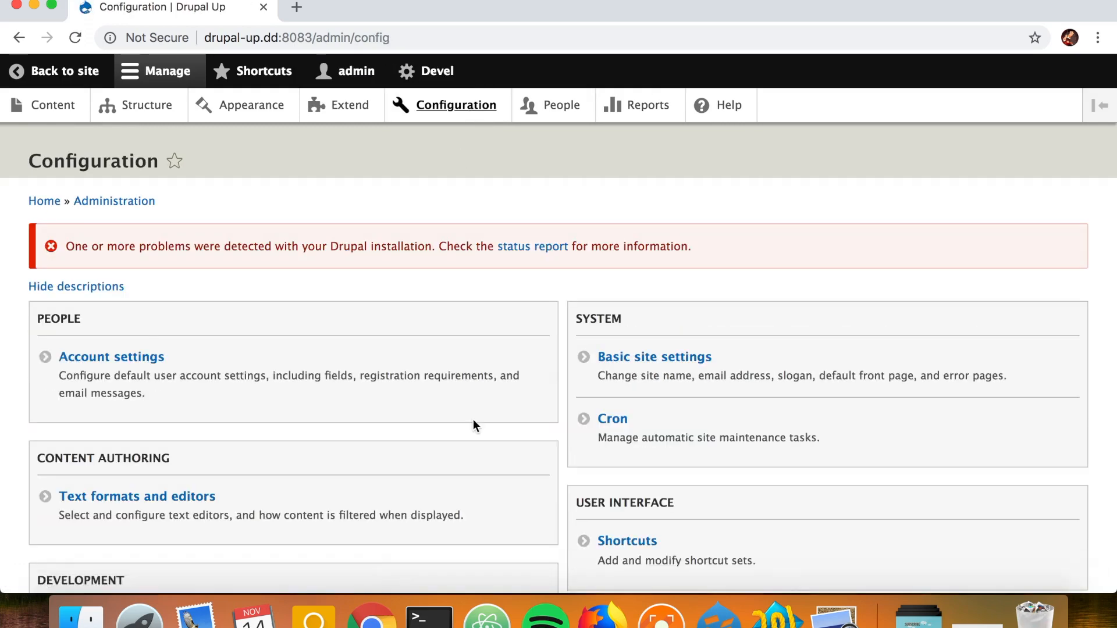
left_click(675, 248)
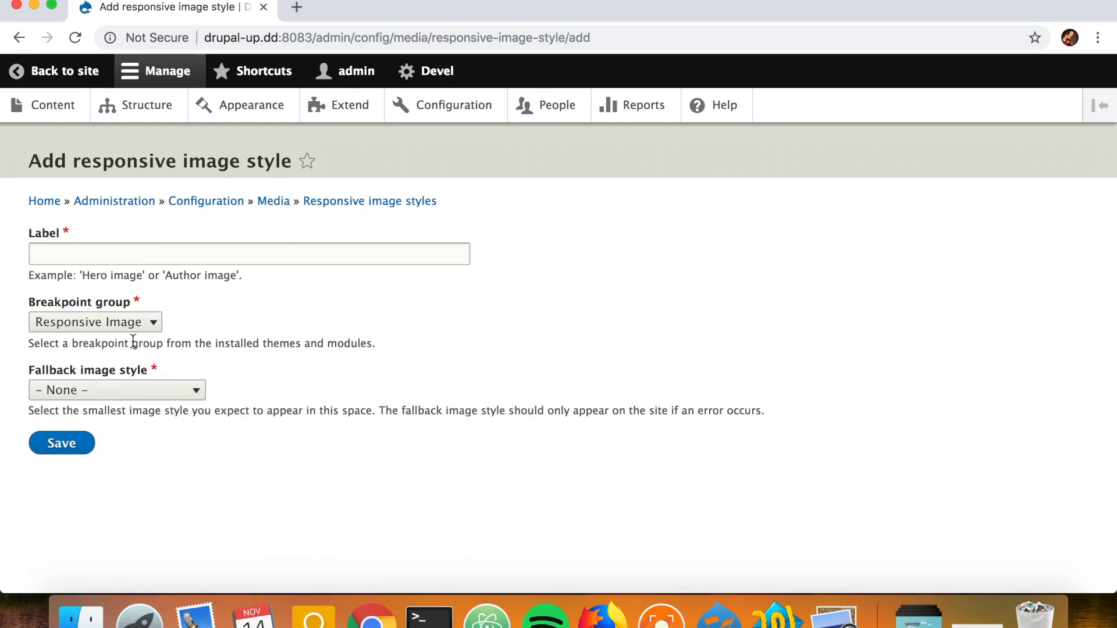
left_click(95, 322)
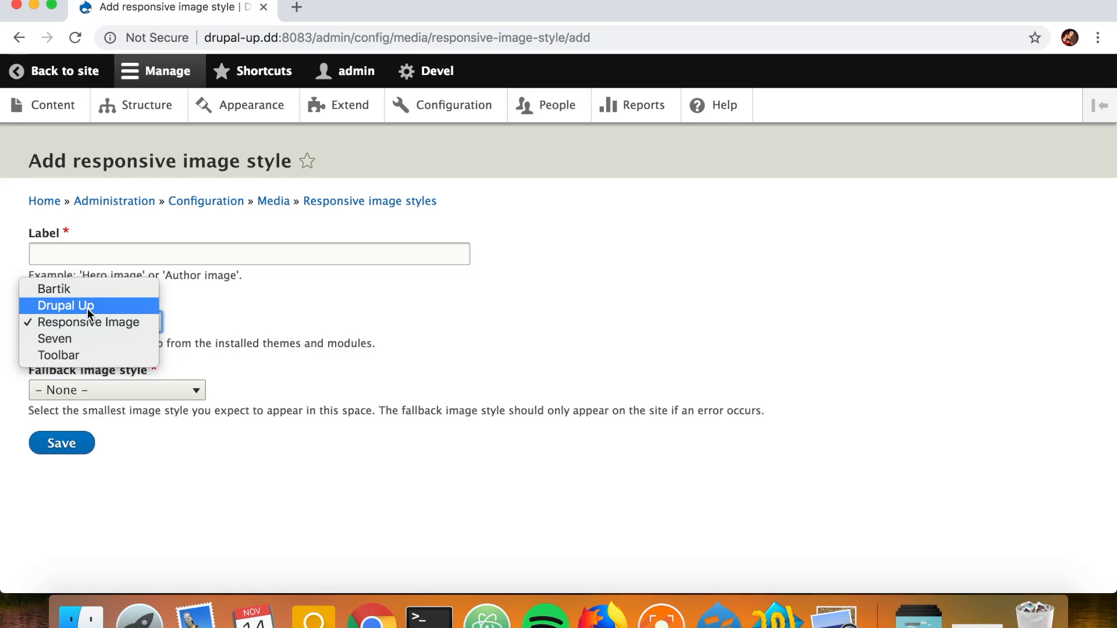
left_click(66, 305)
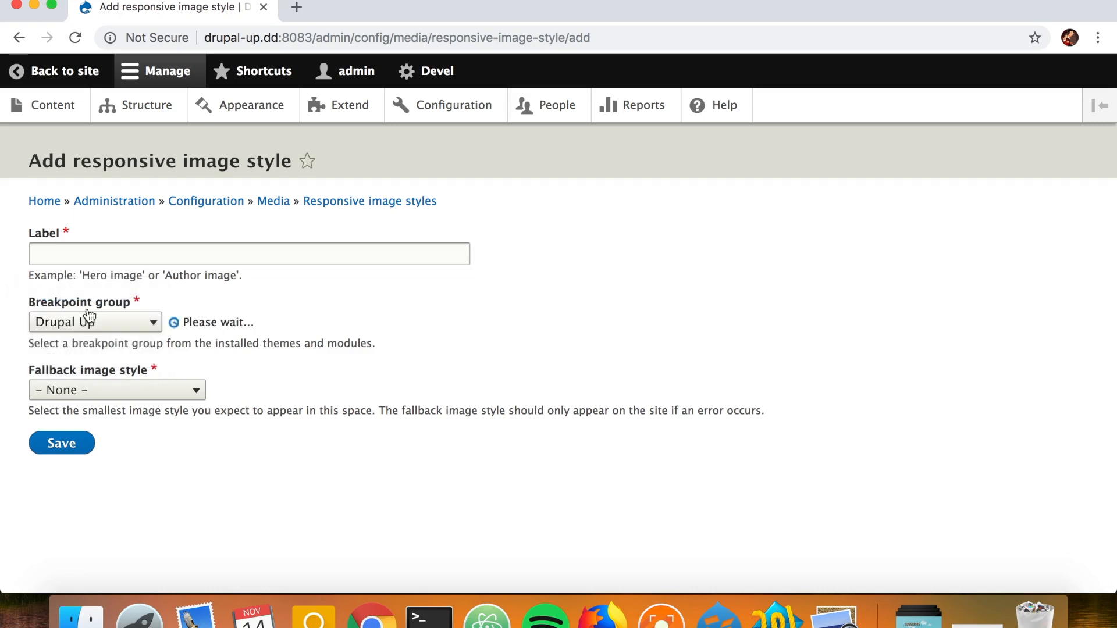
left_click(95, 321)
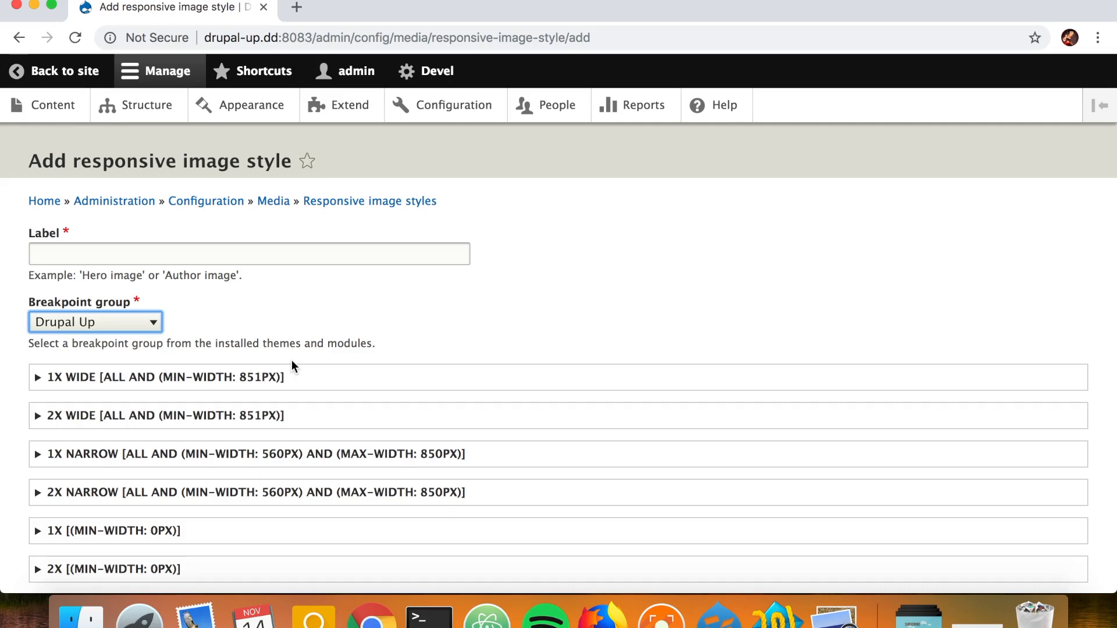
scroll("down", 3)
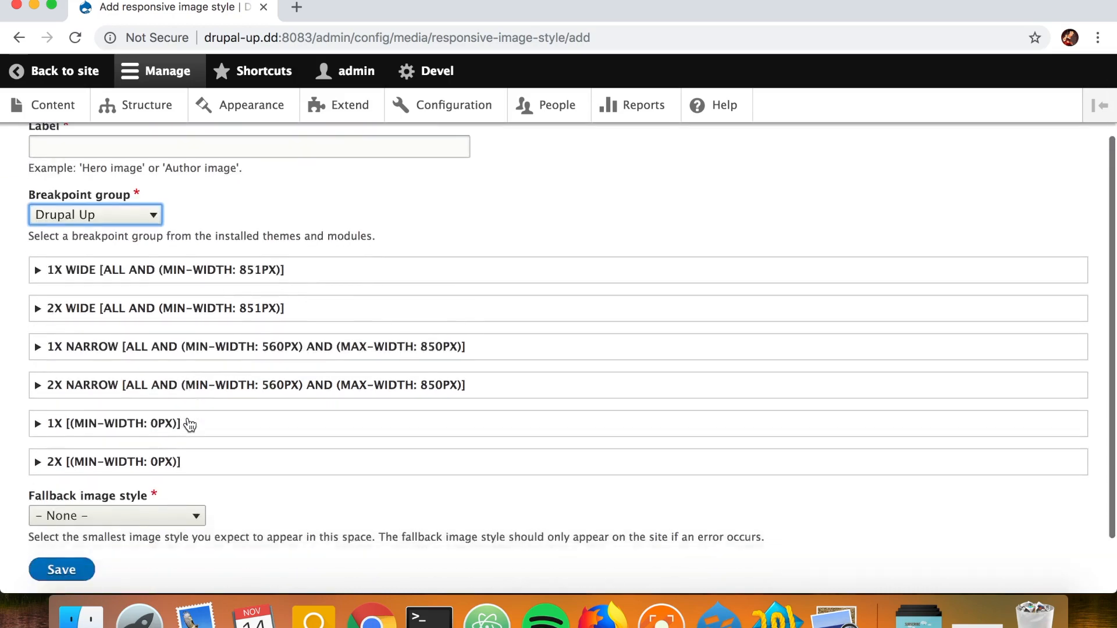
scroll("up", 3)
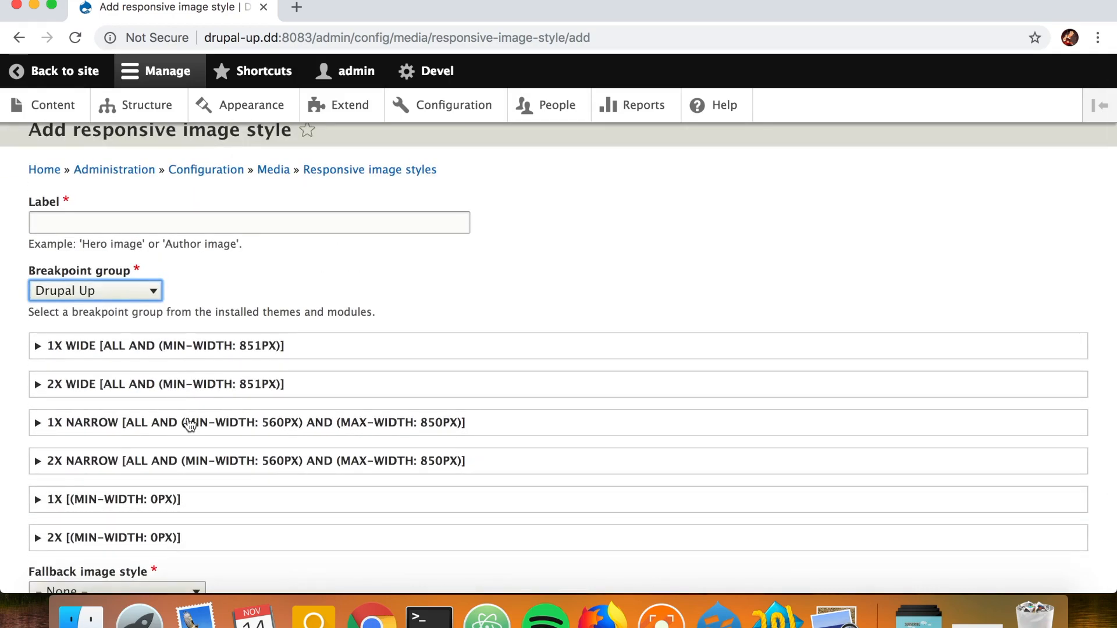